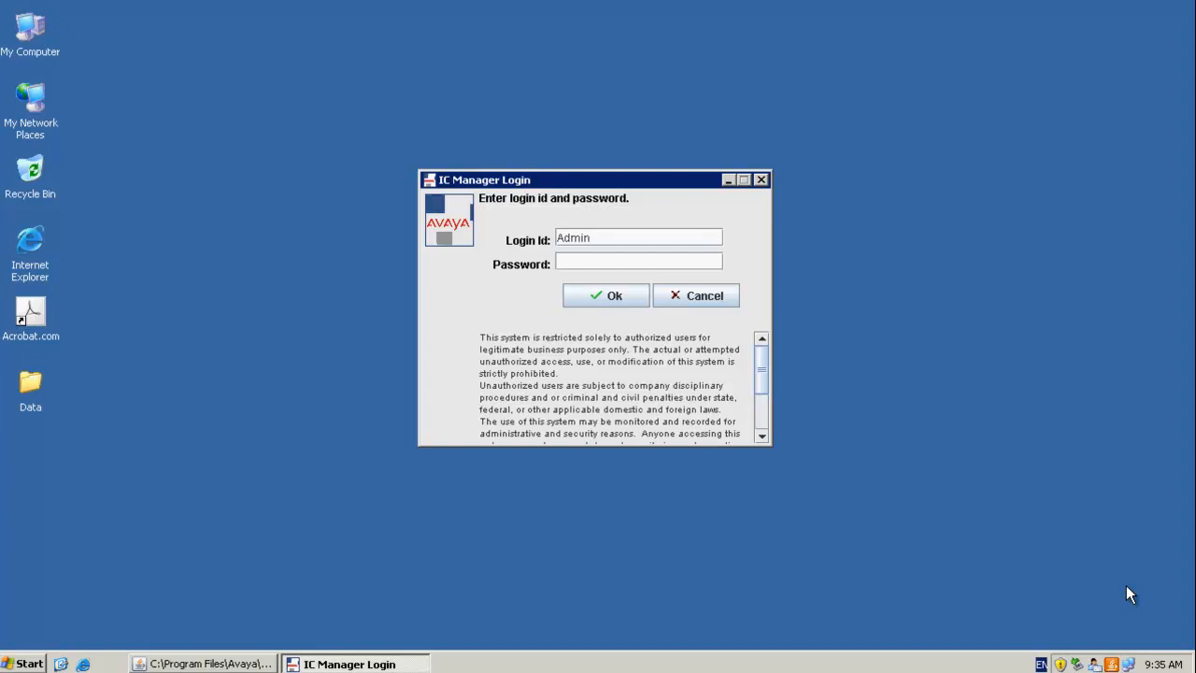
mouse_move(1051, 554)
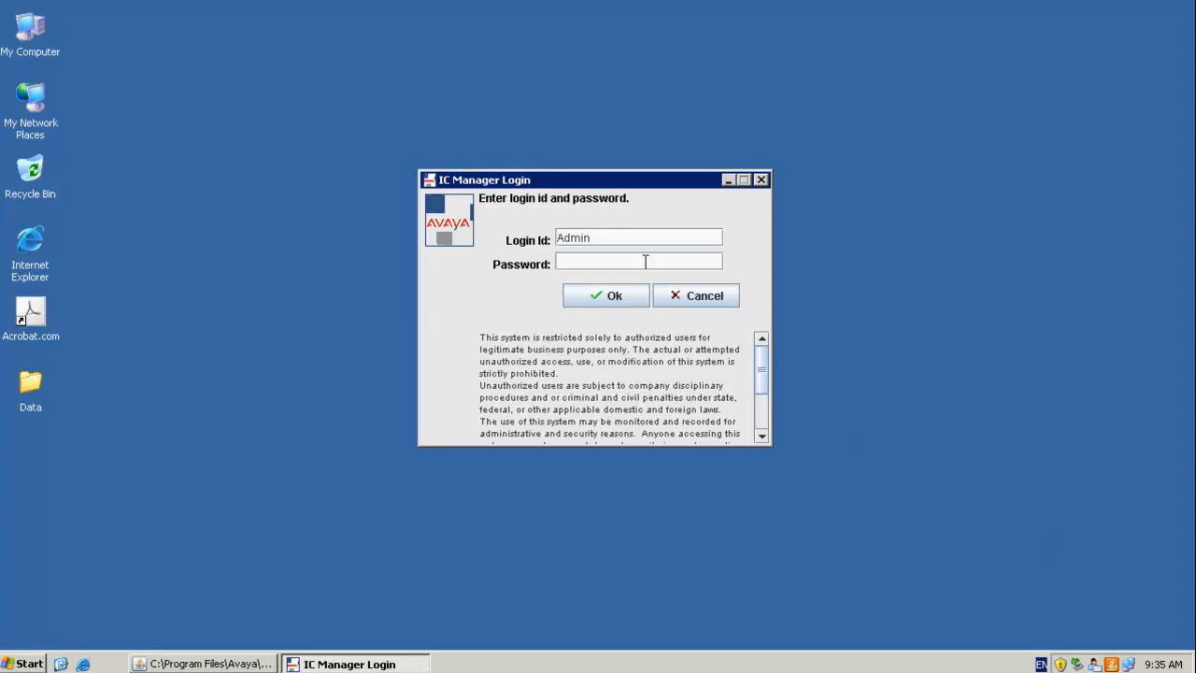
Step: Submit the Admin login and dismiss the 'Unable to login user Admin' error
left_click(606, 296)
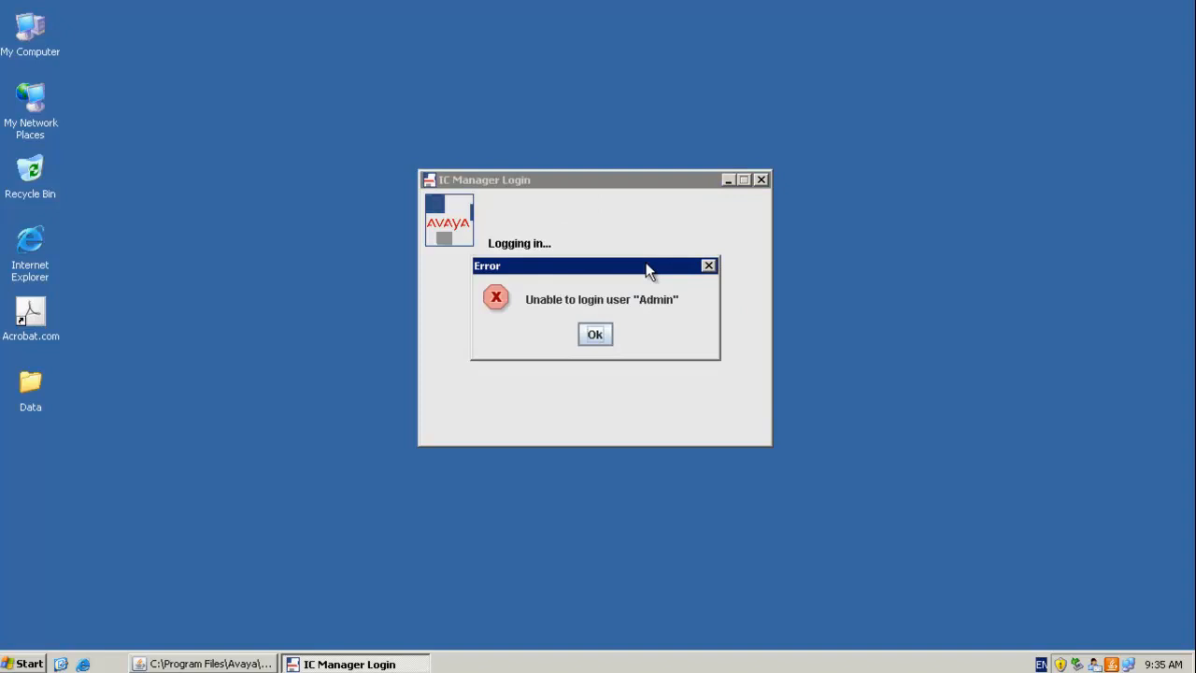
left_click(595, 333)
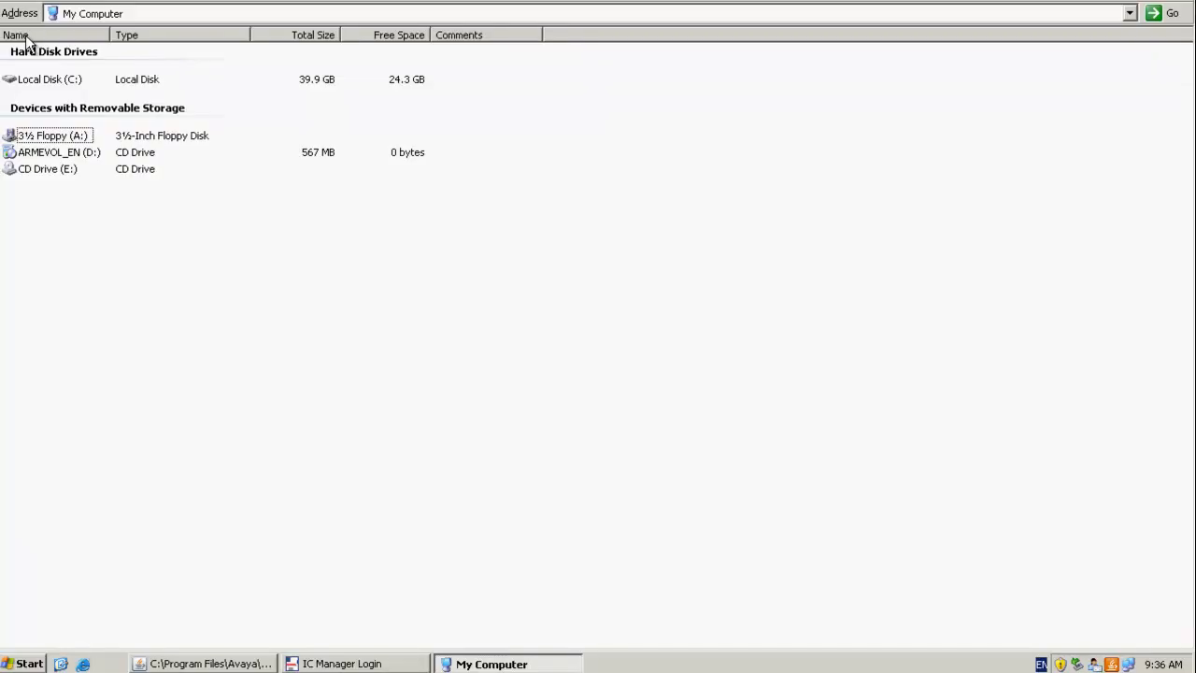
Step: Browse to C:\Program Files\Avaya\IC72\logs and open Admin.log in Notepad
left_click(50, 79)
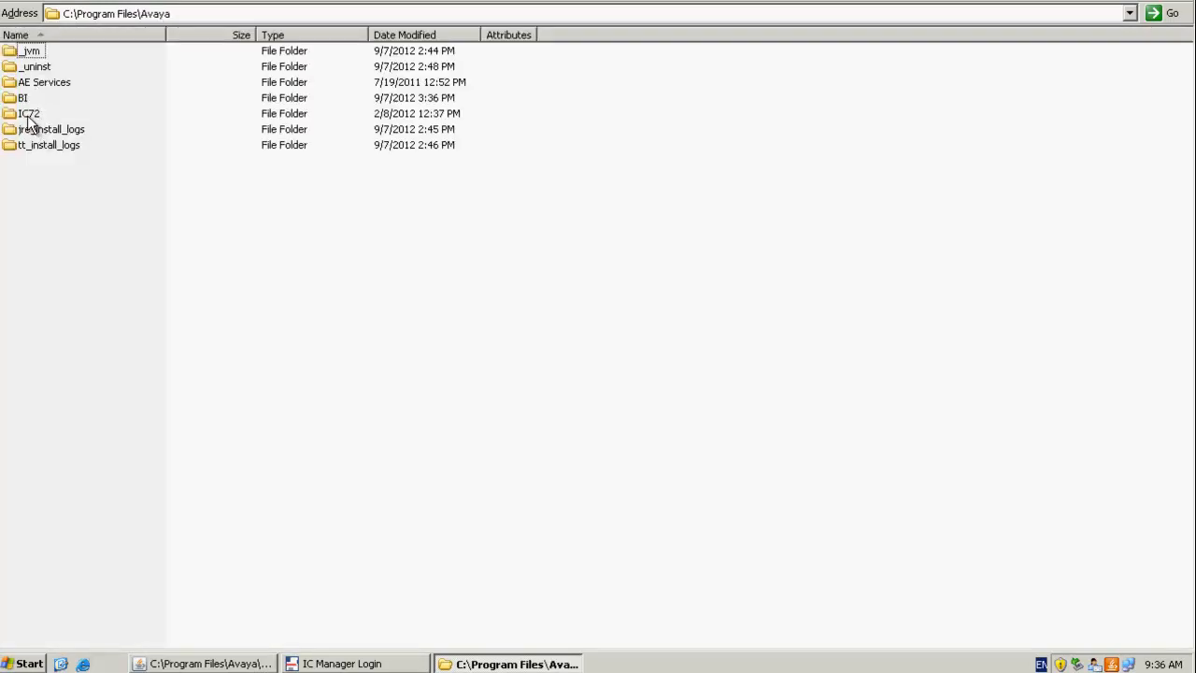
double_click(29, 113)
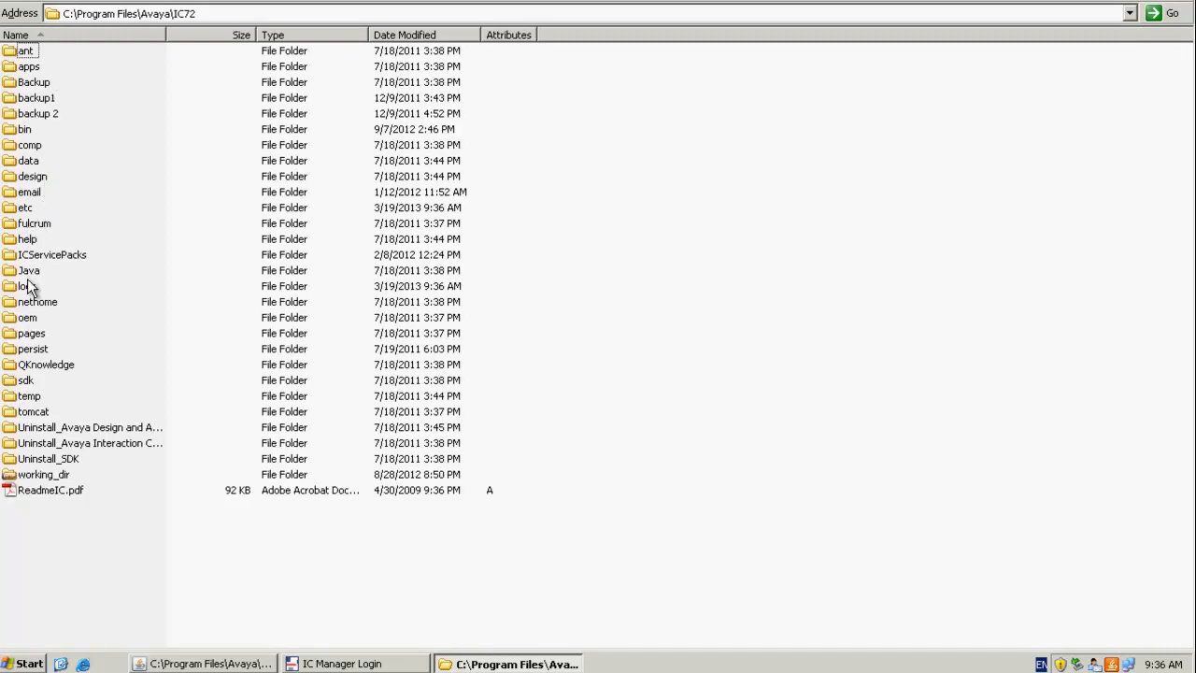
double_click(22, 286)
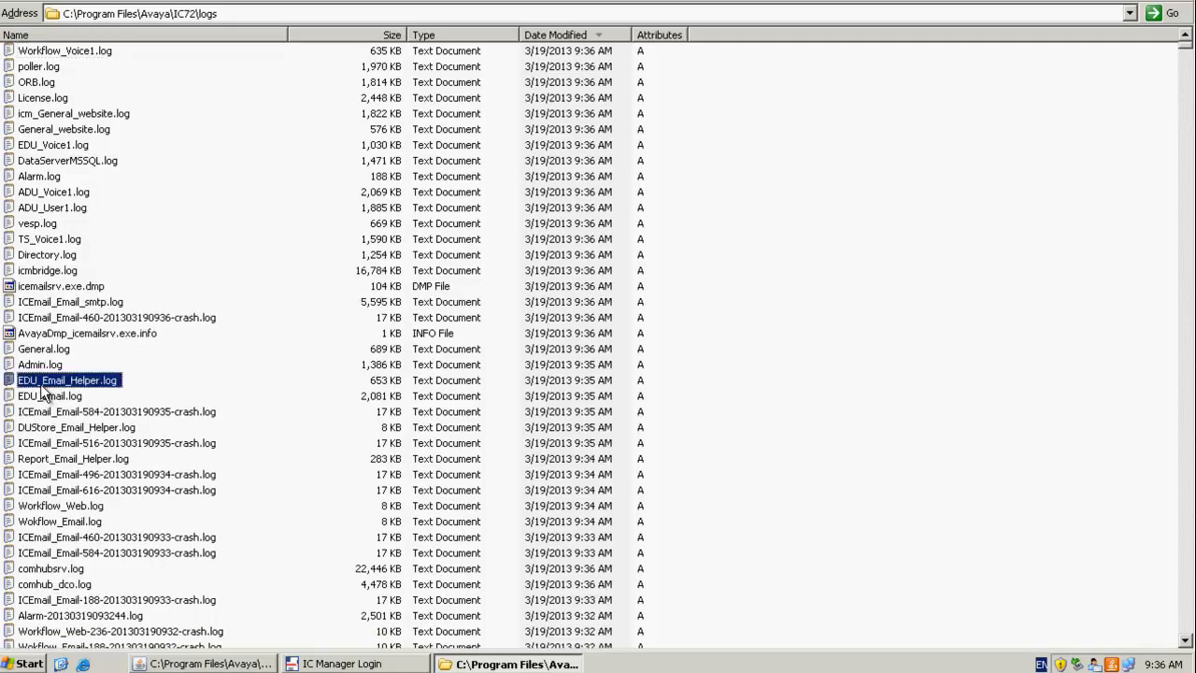
double_click(39, 364)
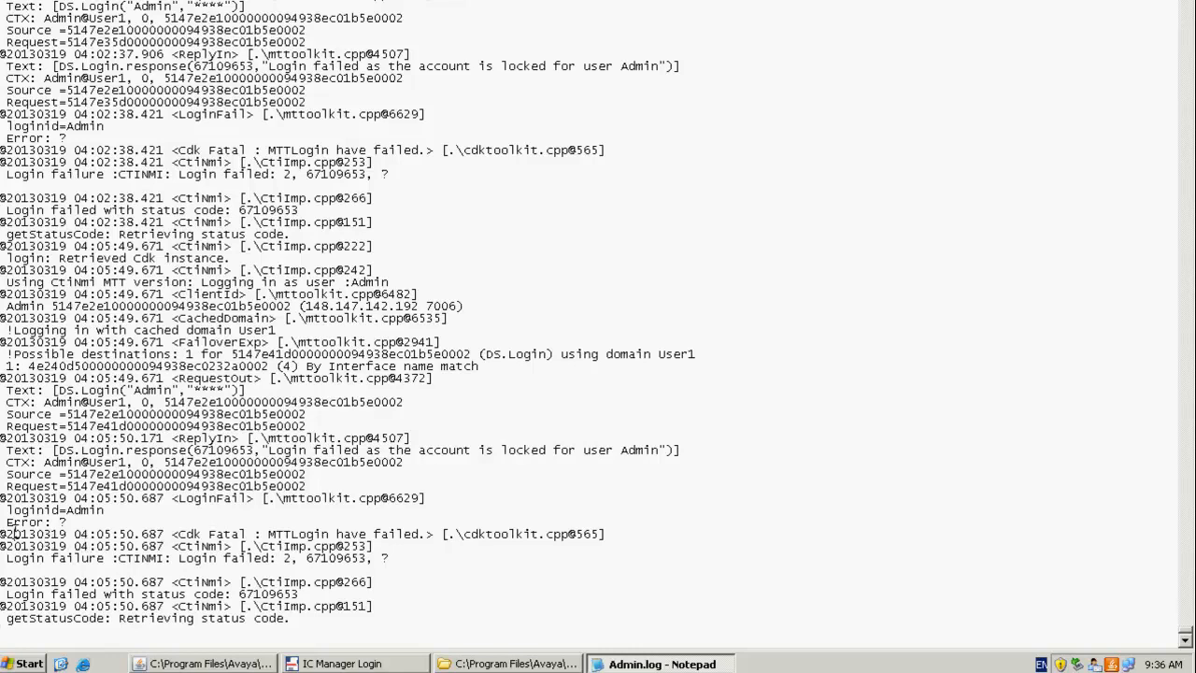
Step: Highlight the MTTLogin failure lines and the 'account is locked for user Admin' message
left_click_drag(10, 533, 393, 558)
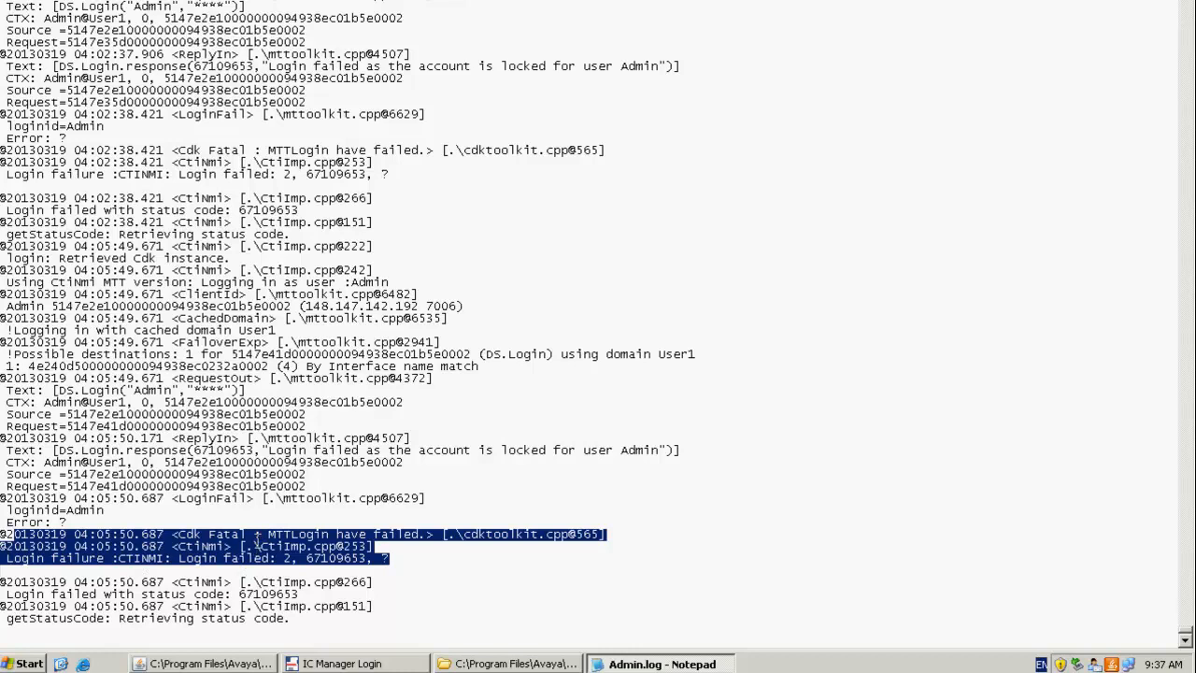
mouse_move(329, 492)
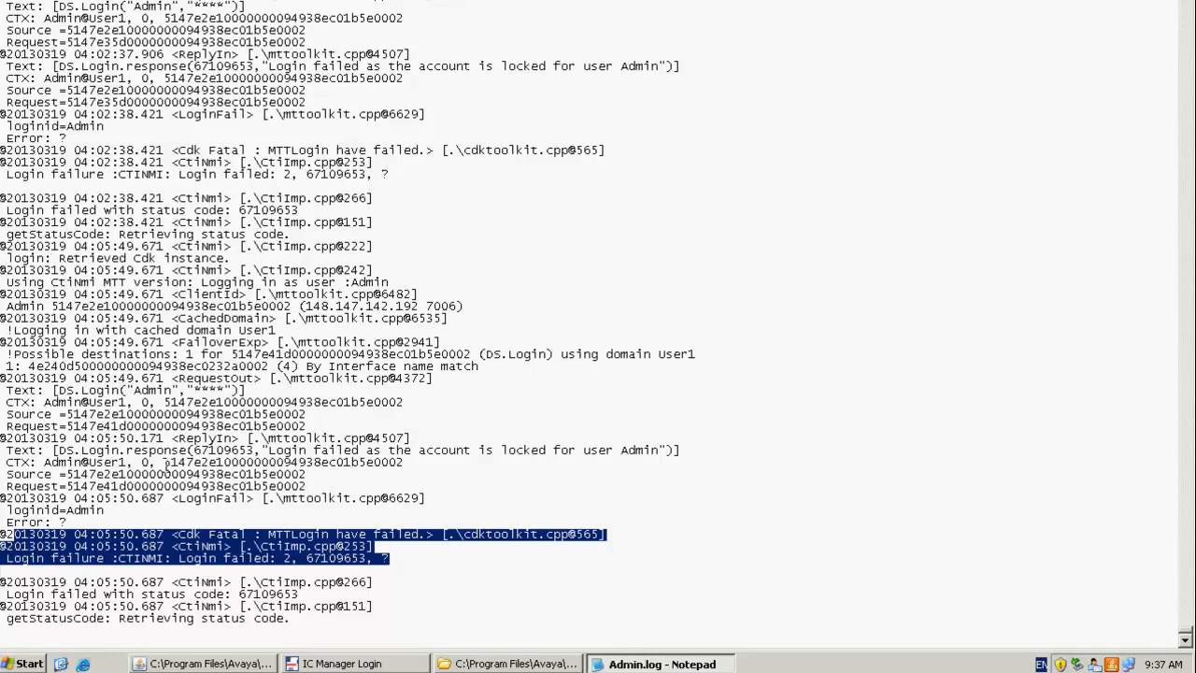
mouse_move(266, 538)
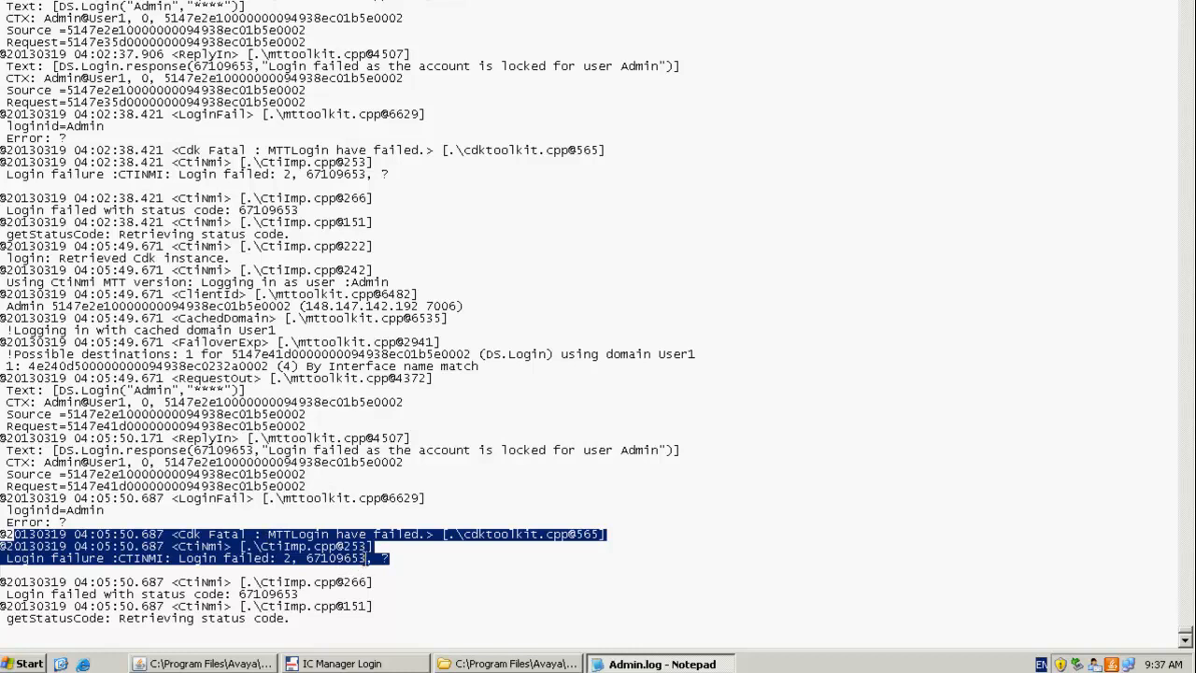
double_click(334, 558)
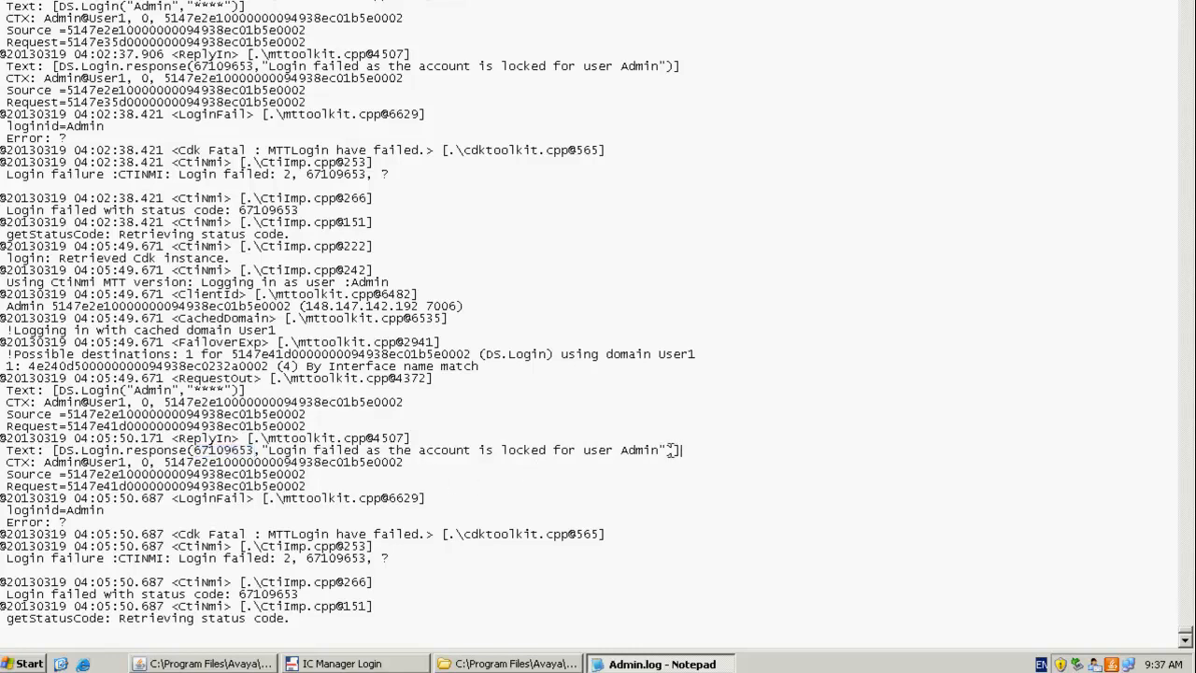
left_click_drag(268, 449, 677, 449)
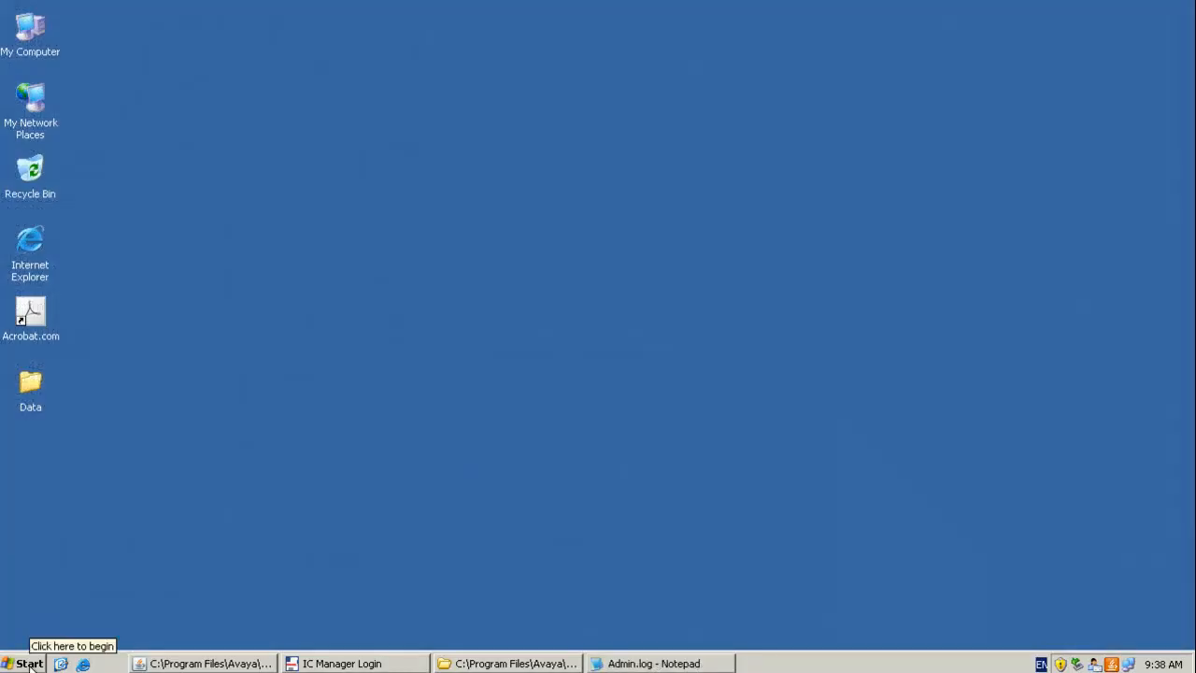
Step: Launch SQL Server Management Studio from the Microsoft SQL Server 2005 Start menu folder
left_click(28, 663)
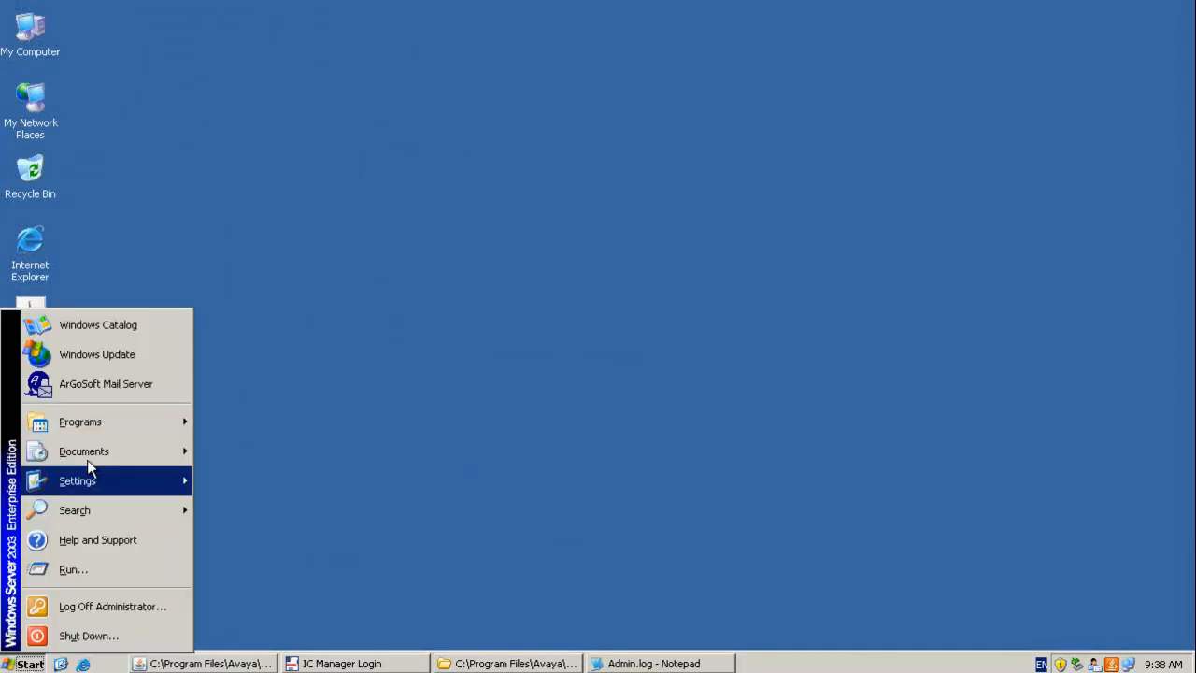
mouse_move(80, 422)
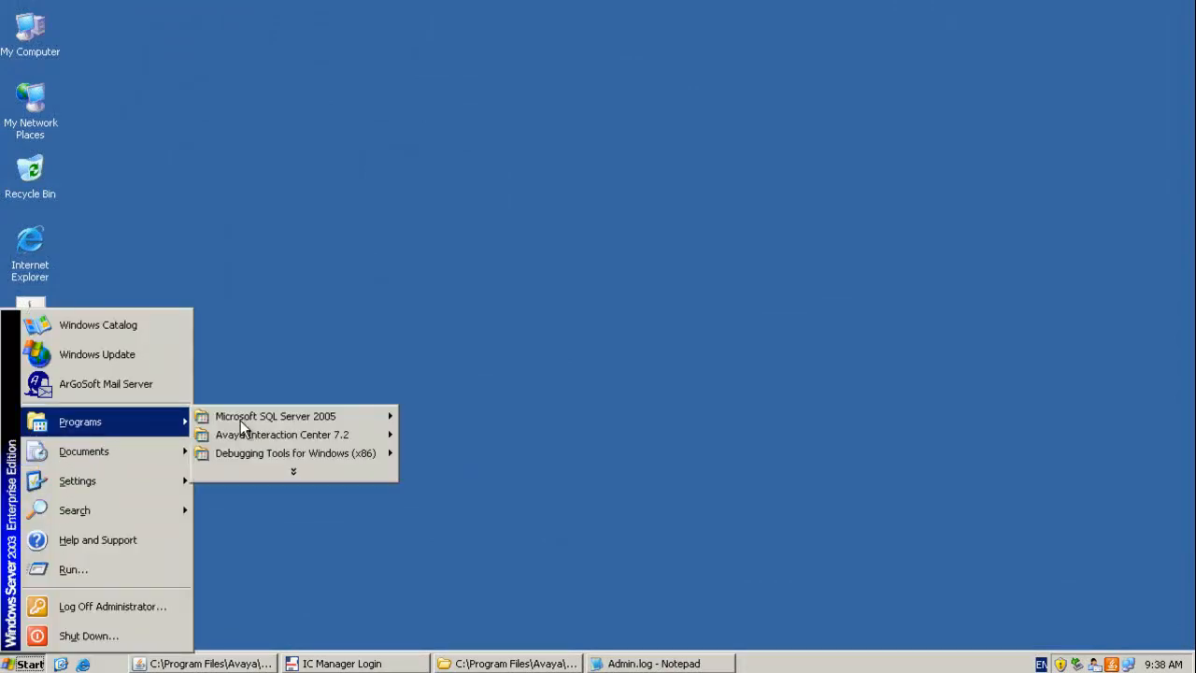
mouse_move(275, 416)
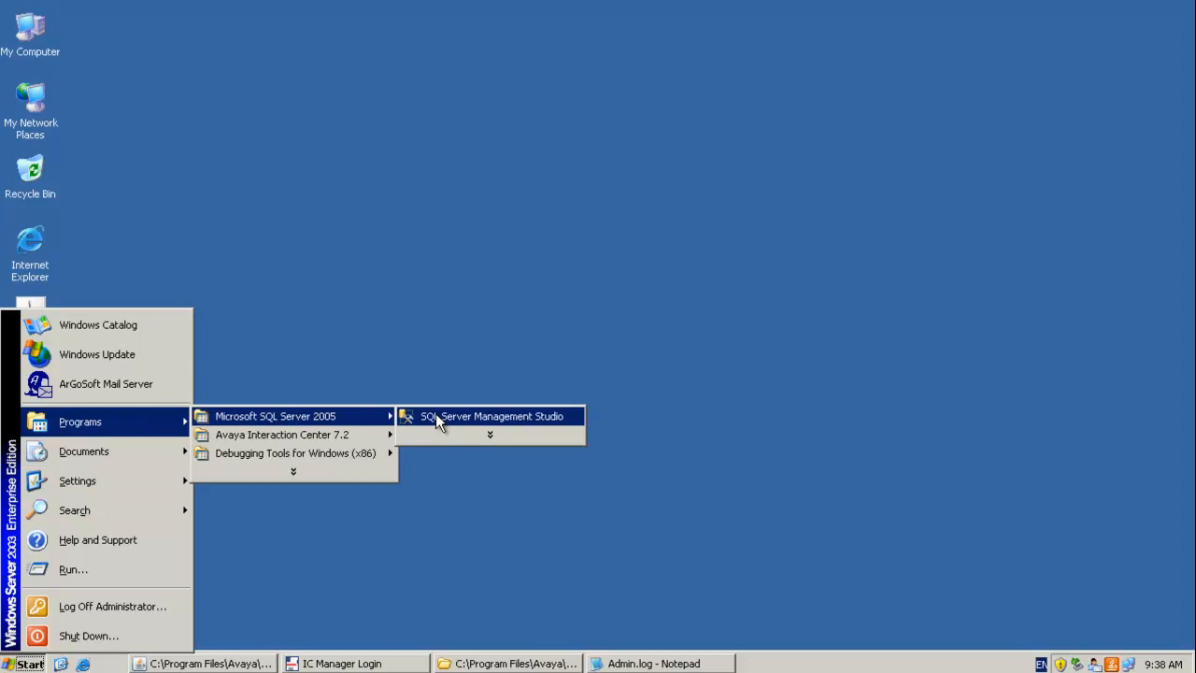
left_click(493, 416)
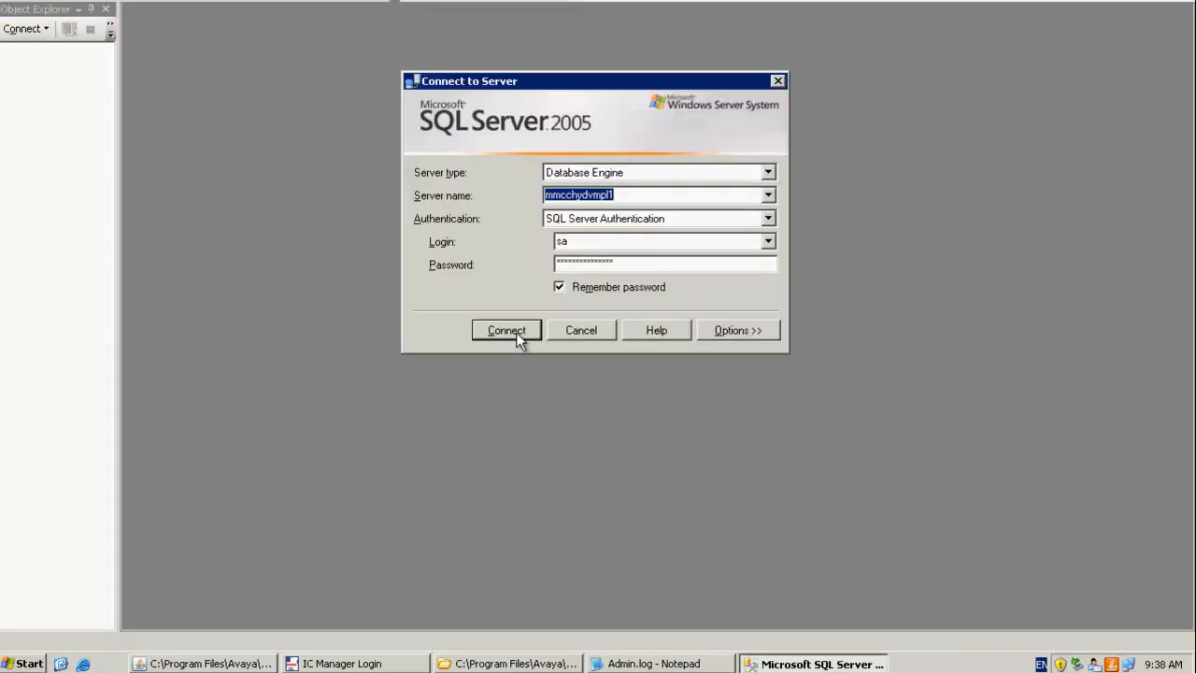
Step: Connect to the server and expand the repository database's tables
left_click(507, 330)
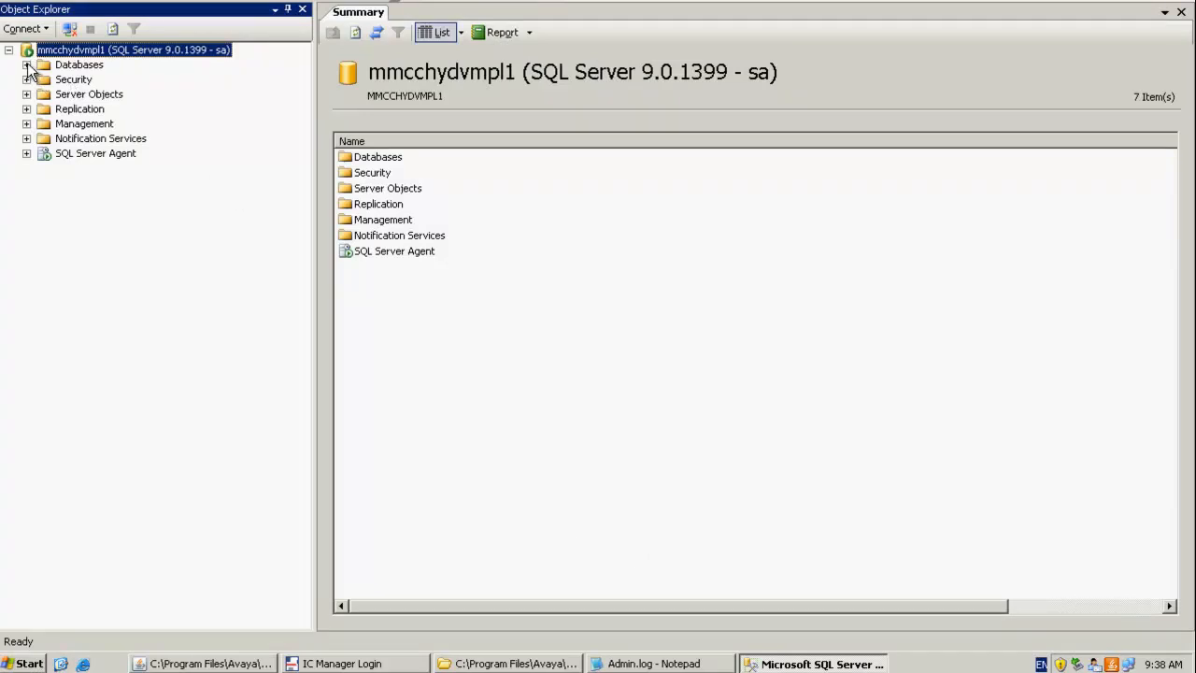
left_click(27, 65)
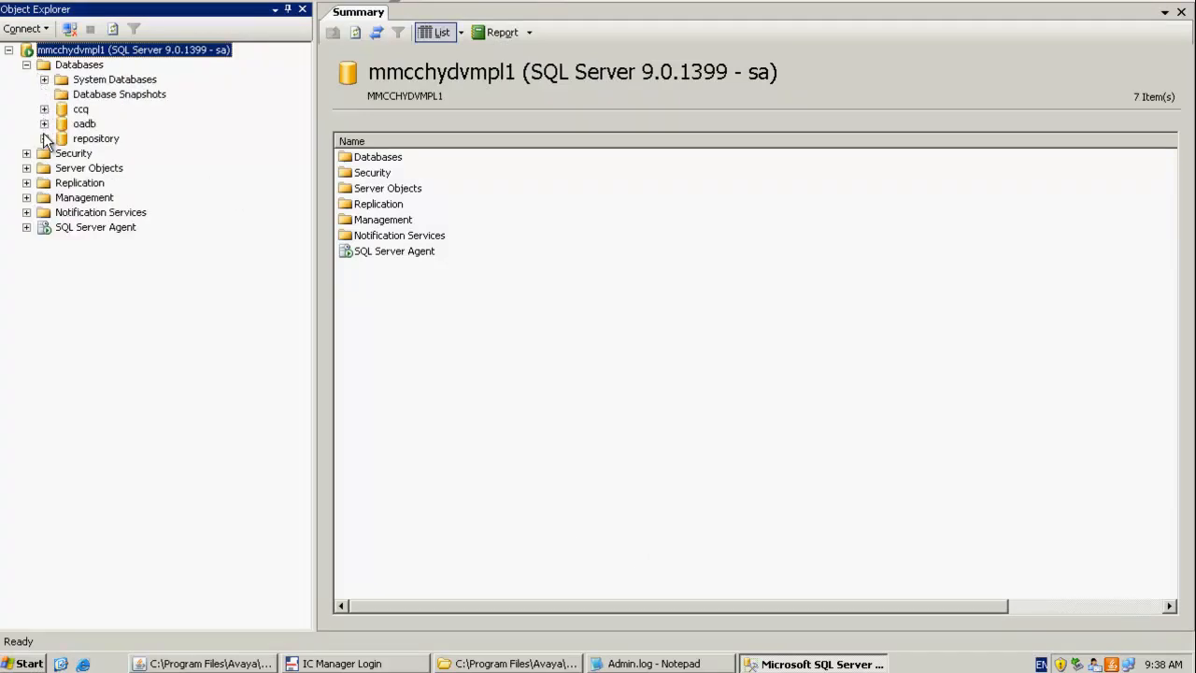
left_click(44, 138)
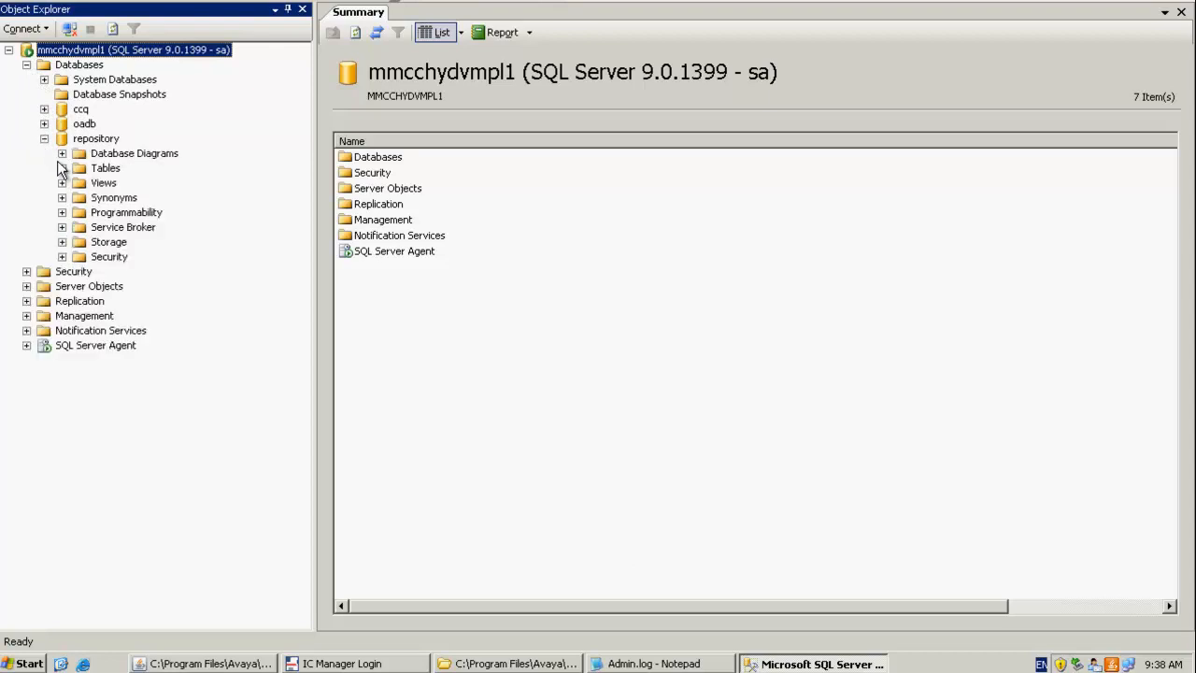
left_click(61, 168)
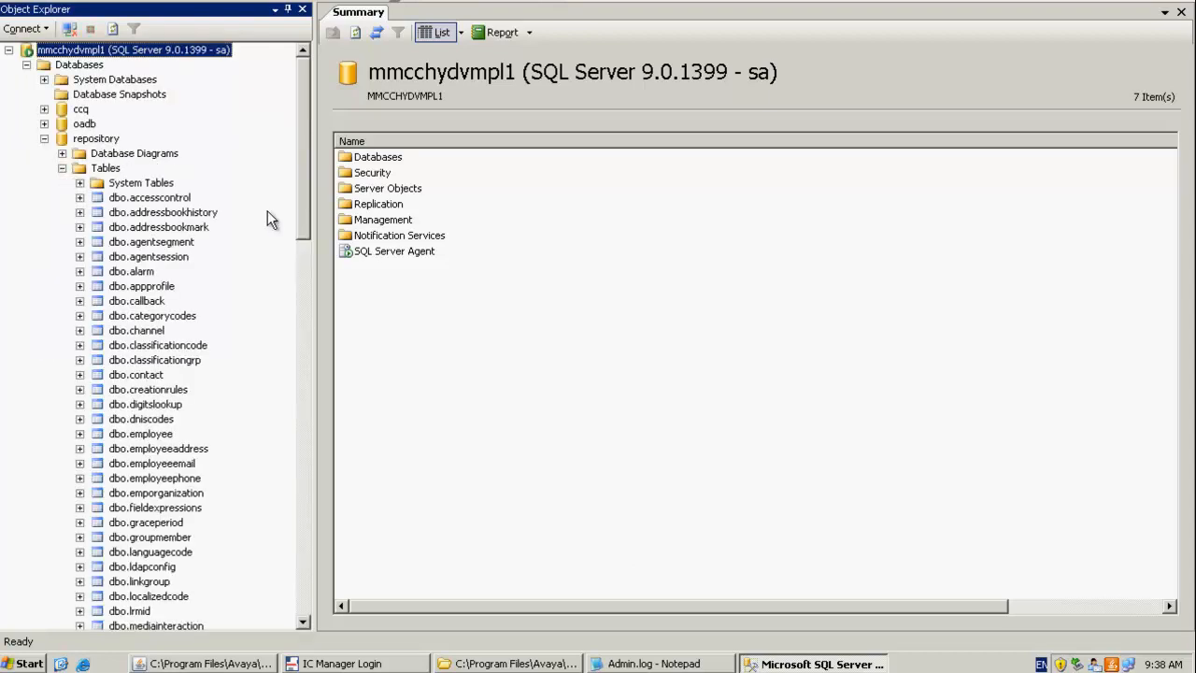
scroll("down", 3)
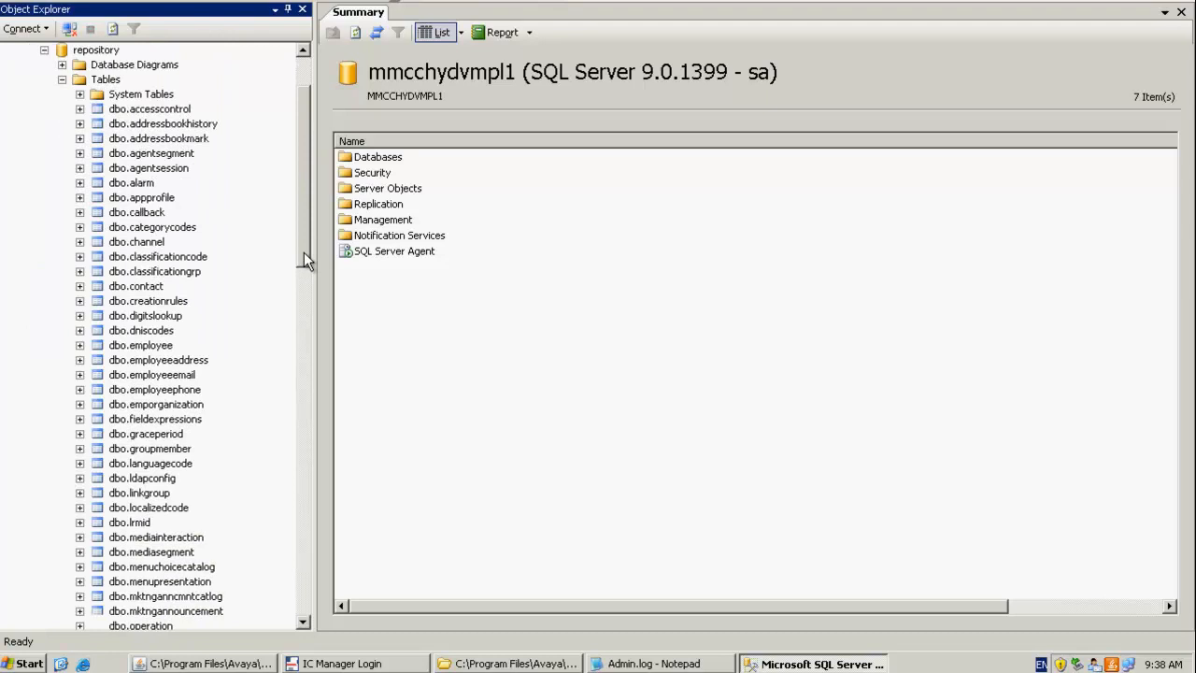
scroll("down", 3)
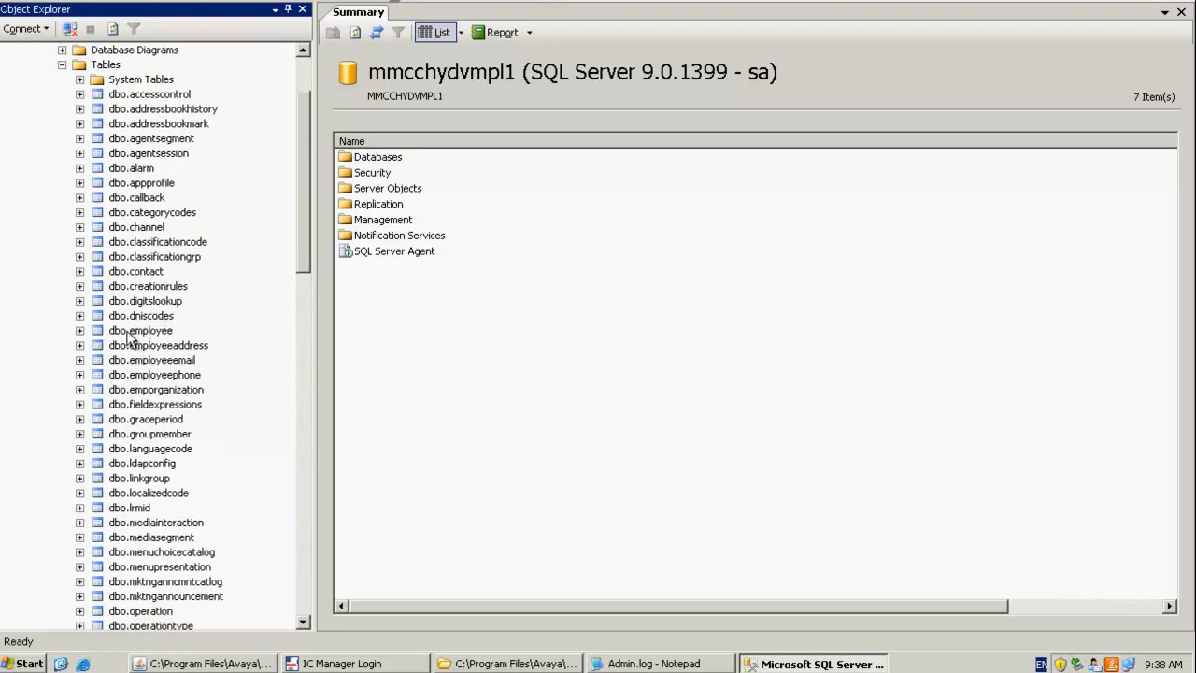
Step: Open the dbo.employee table's rows with Open Table
left_click(80, 330)
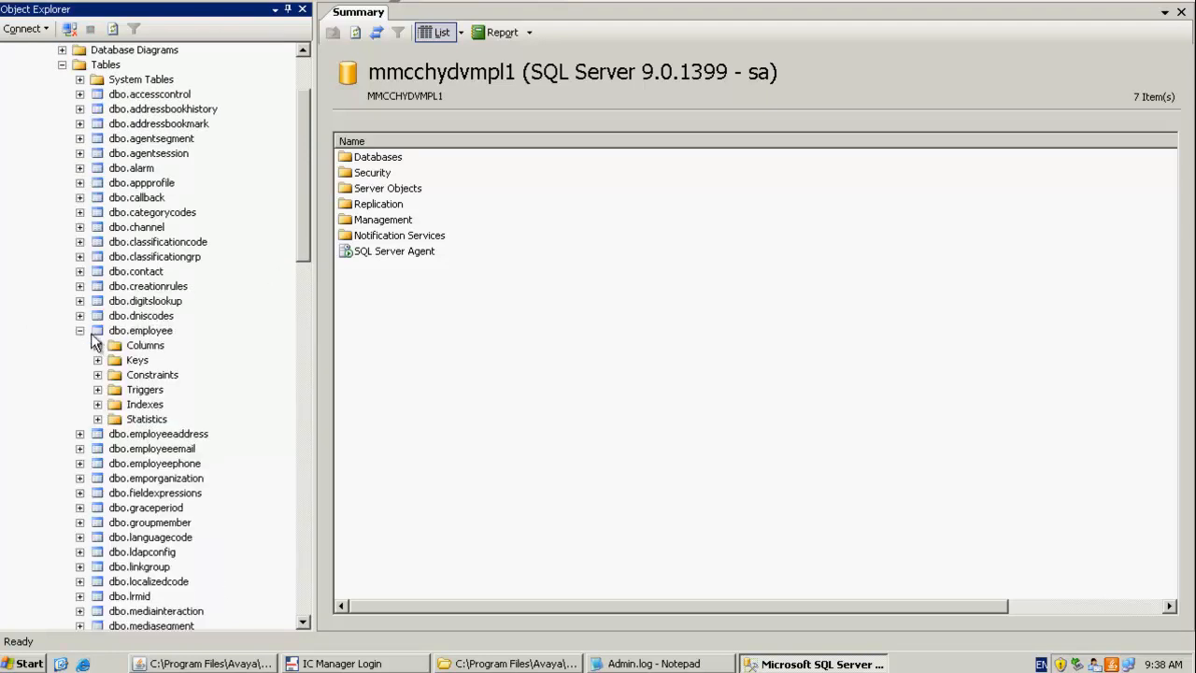
right_click(140, 330)
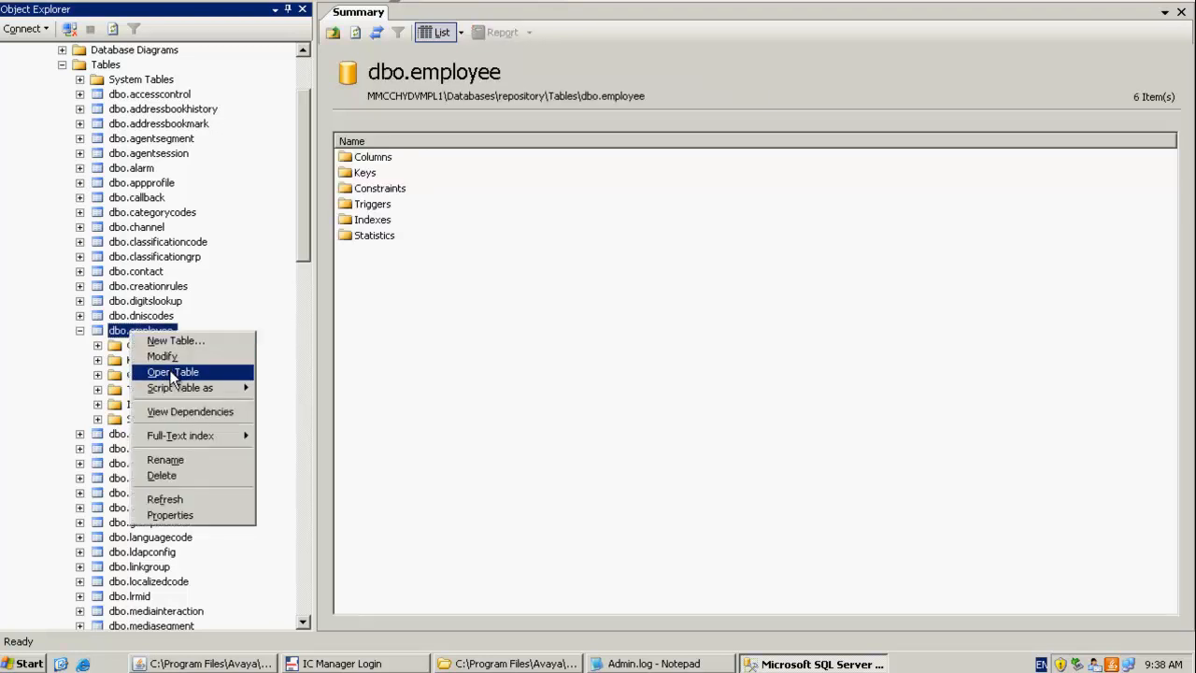
left_click(172, 372)
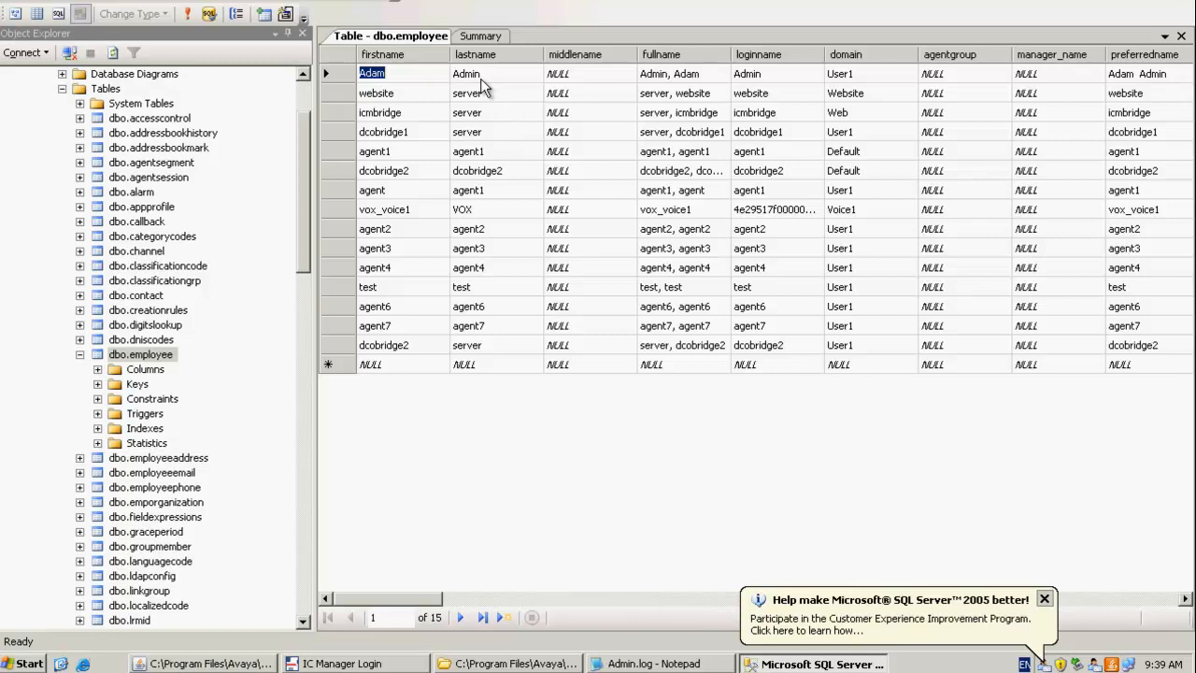
left_click(466, 73)
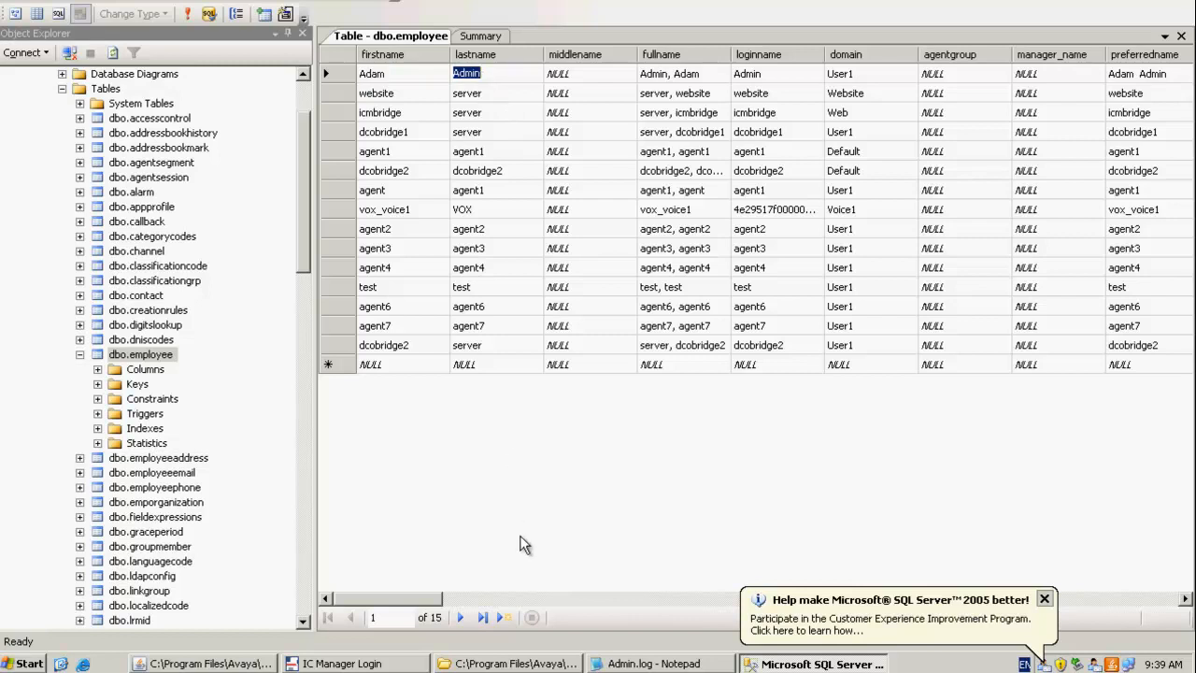
mouse_move(446, 606)
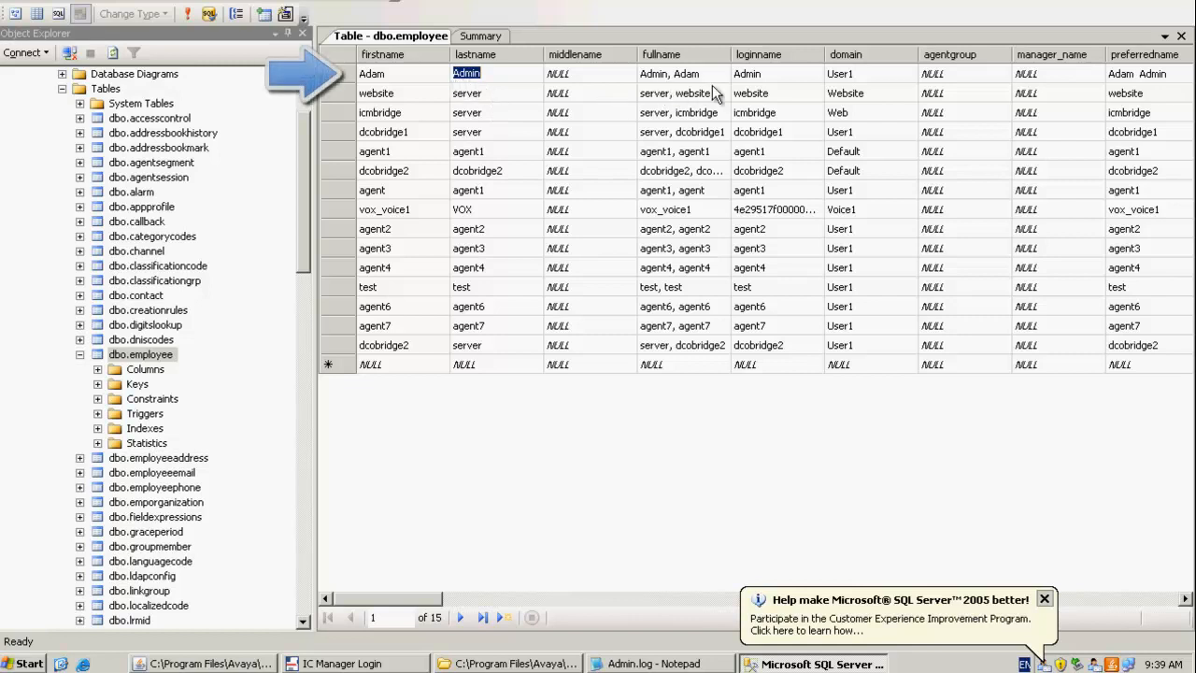
left_click(748, 73)
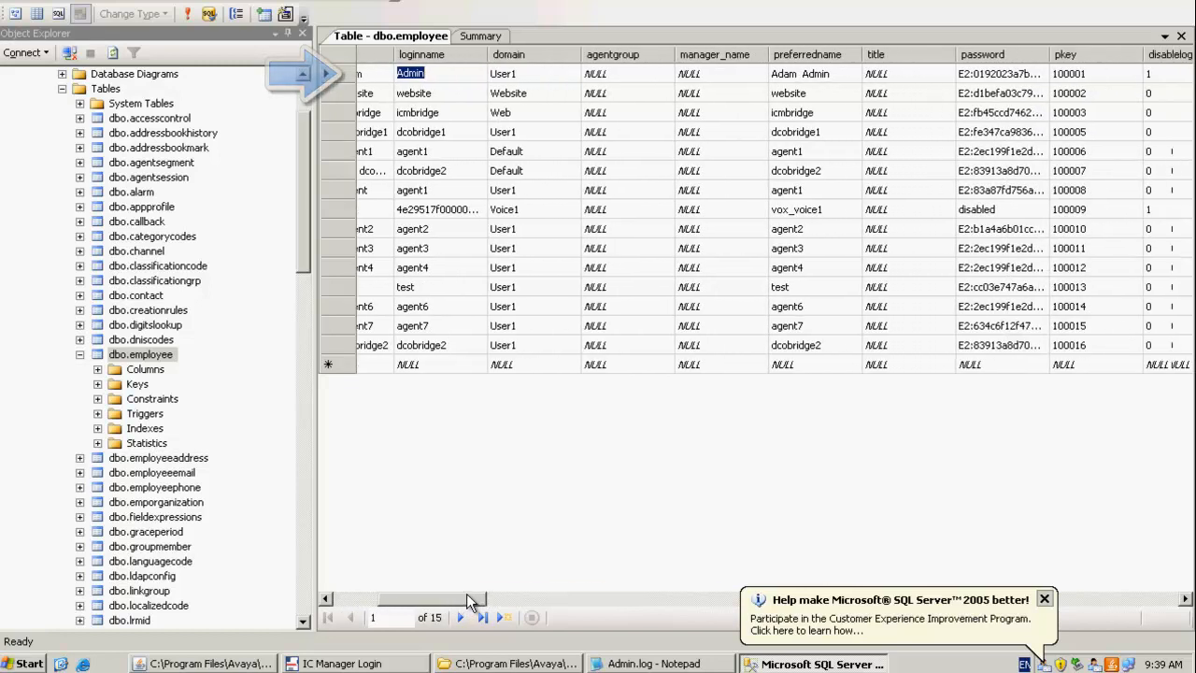
scroll("right", 3)
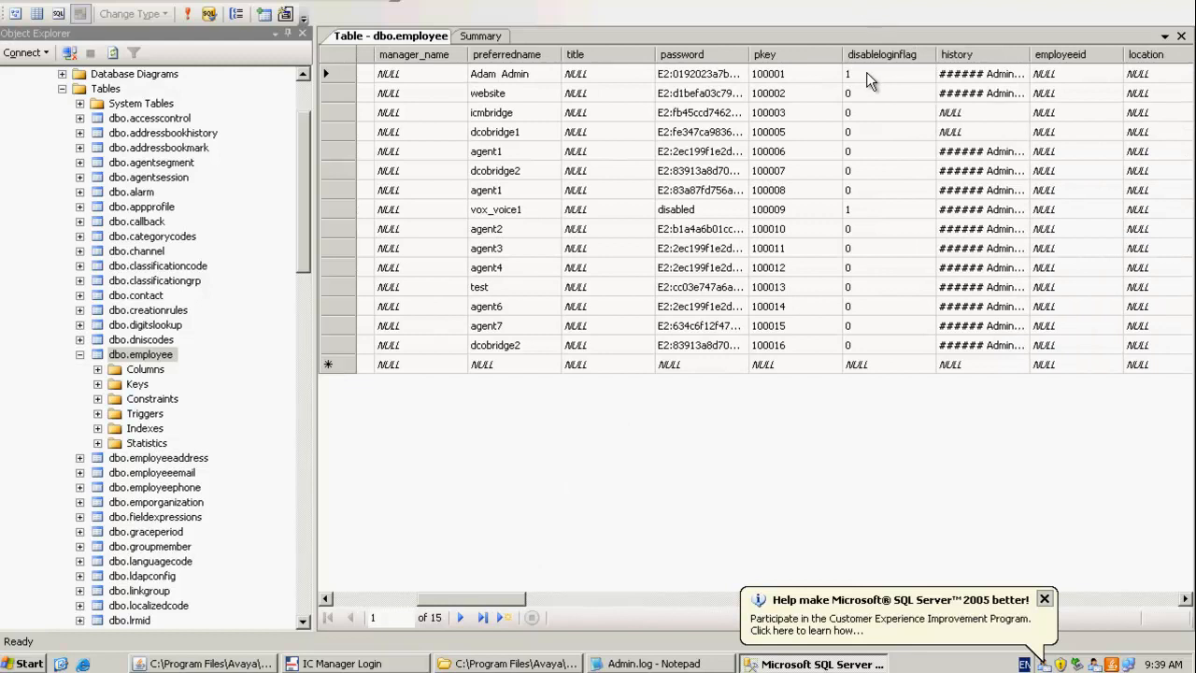
left_click(848, 74)
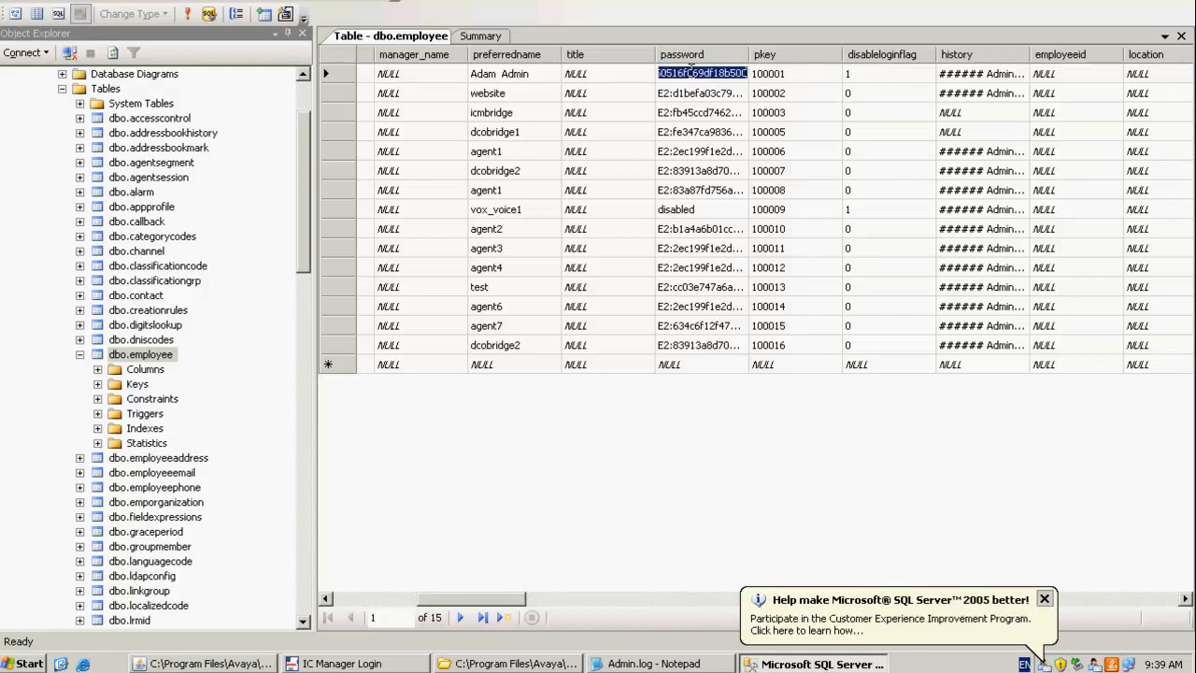
scroll("right", 3)
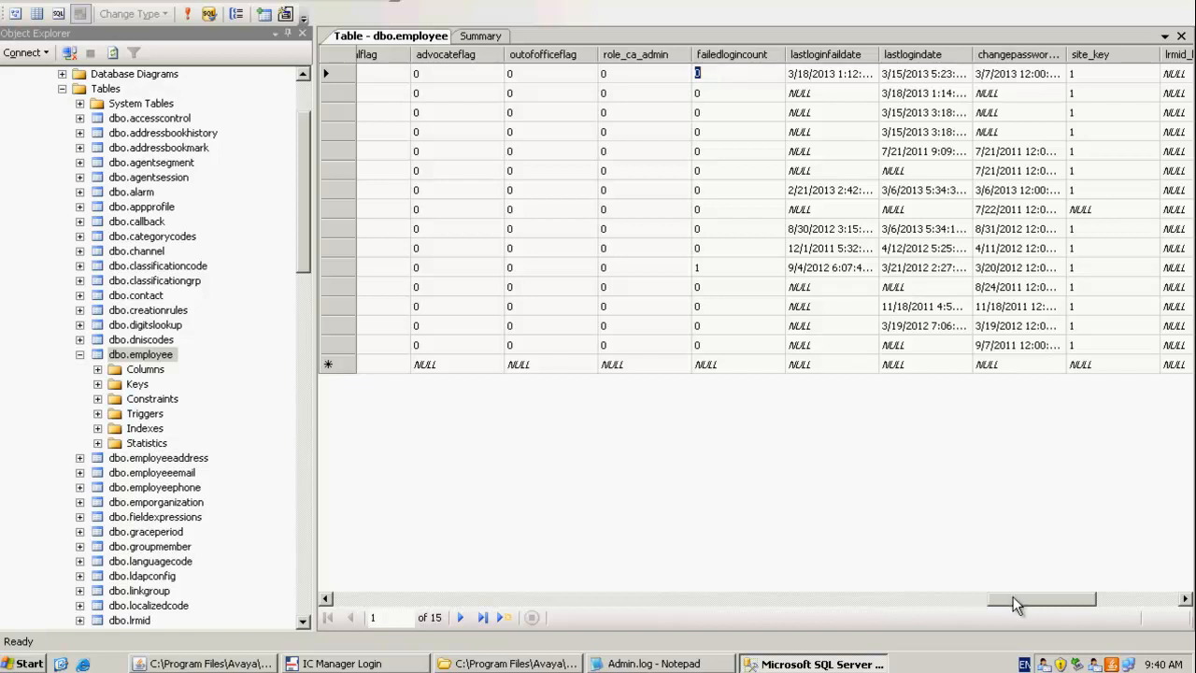
left_click_drag(1042, 599, 589, 599)
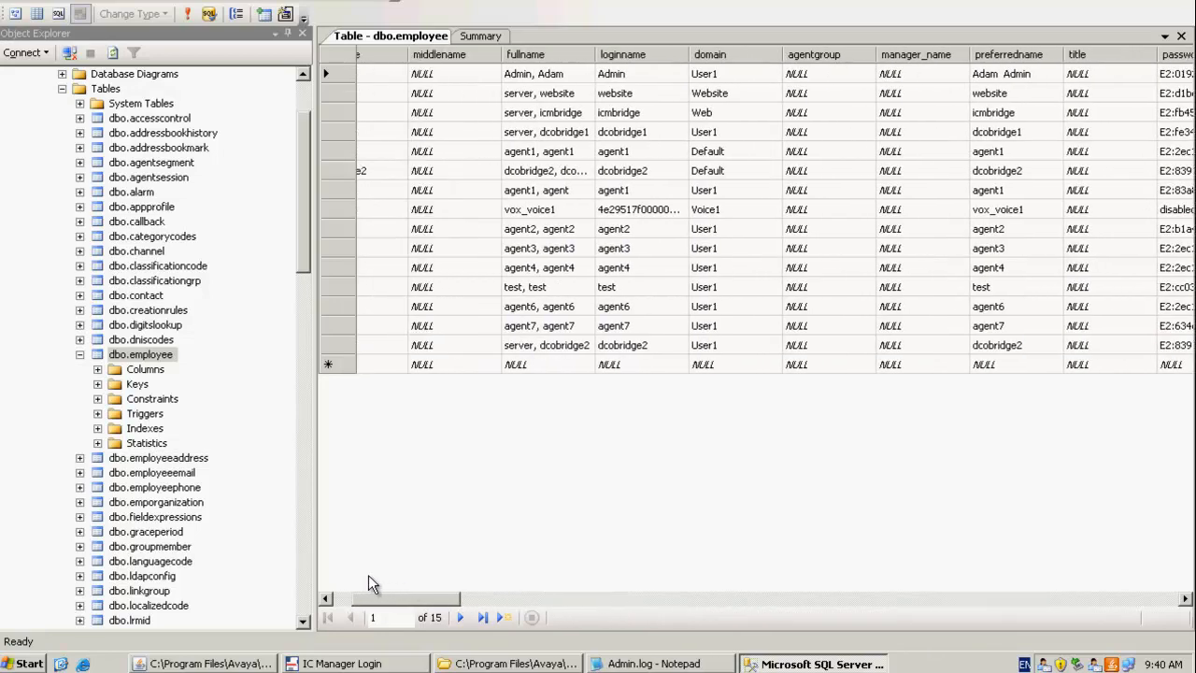
scroll("left", 3)
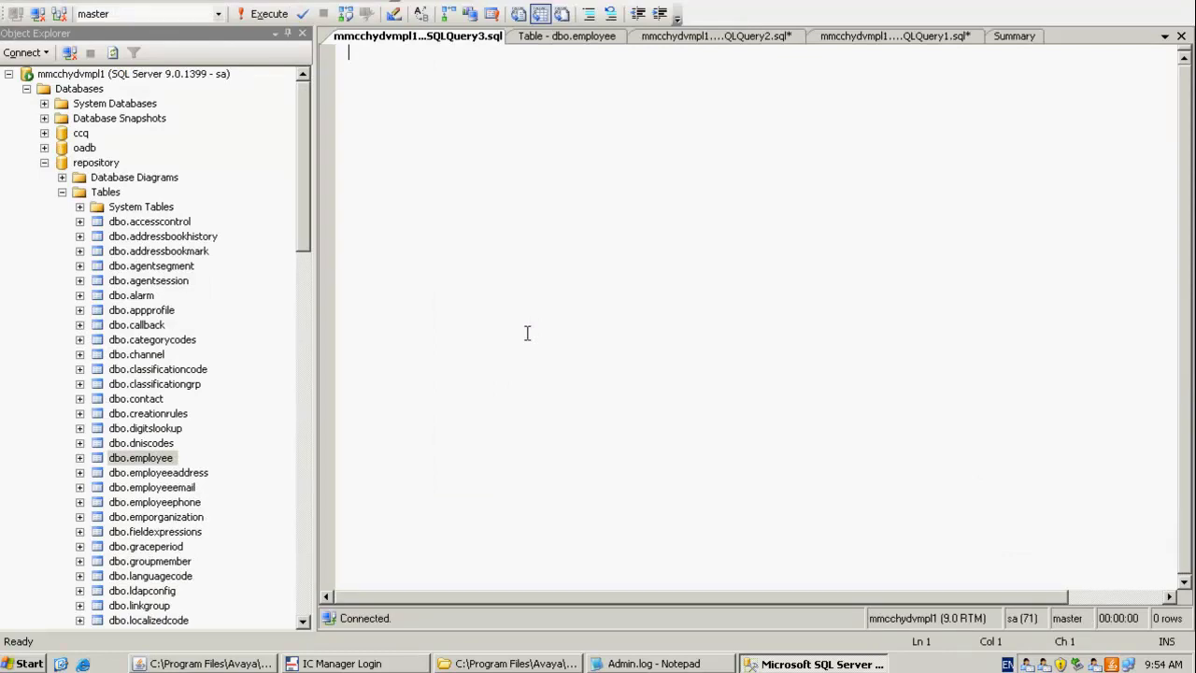
Step: Type 'Use repository' as the query's first line
type("User")
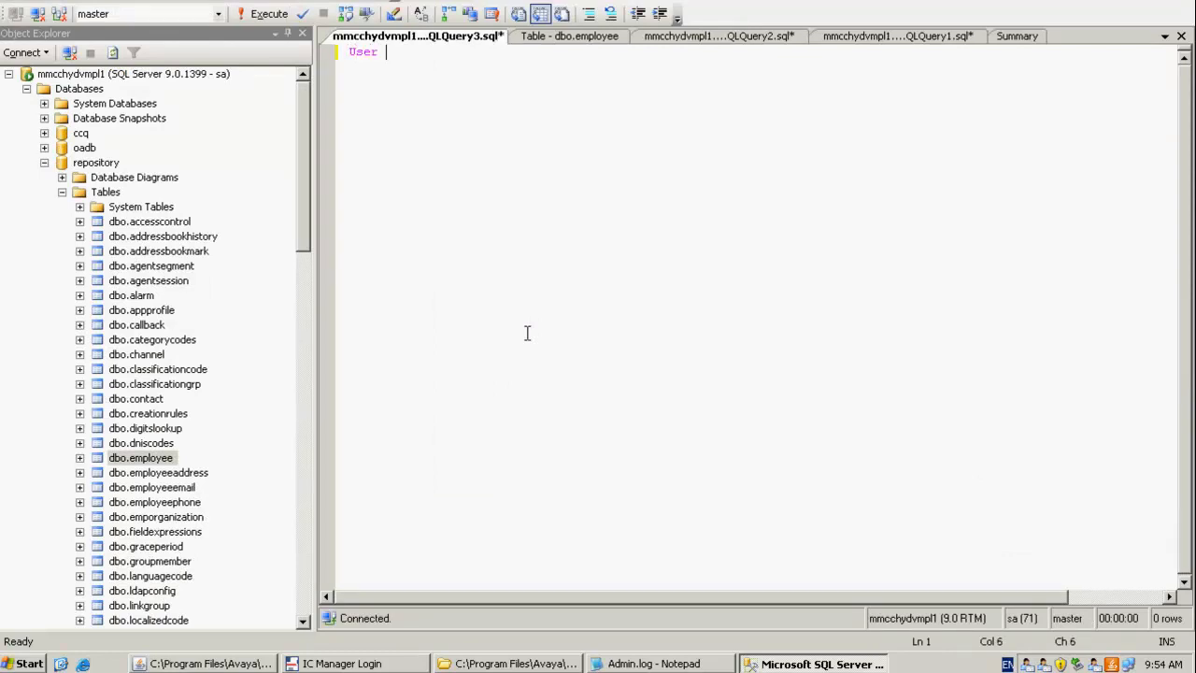
key("BackSpace")
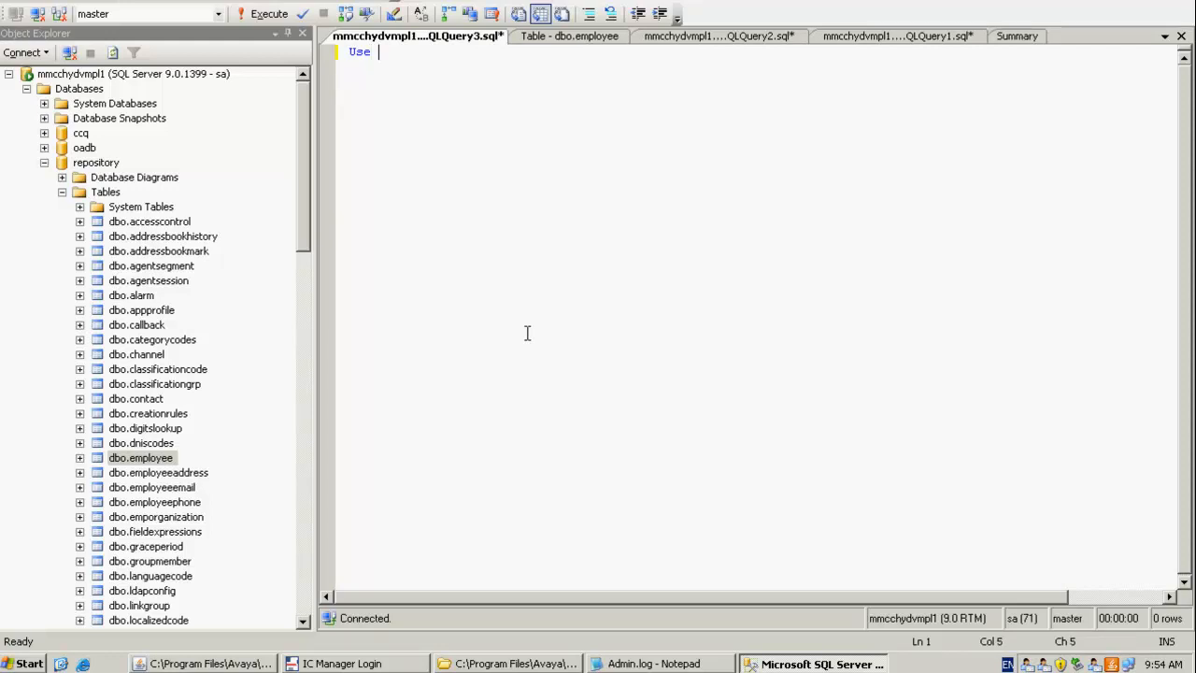
type("rep")
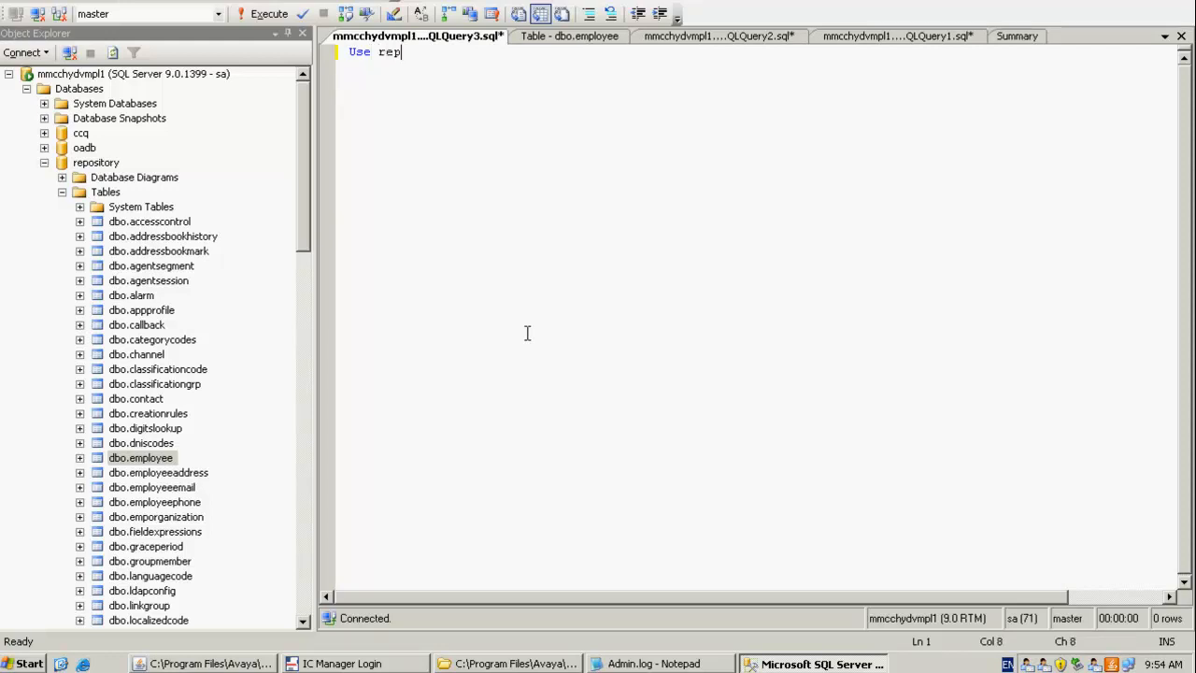
type("ository")
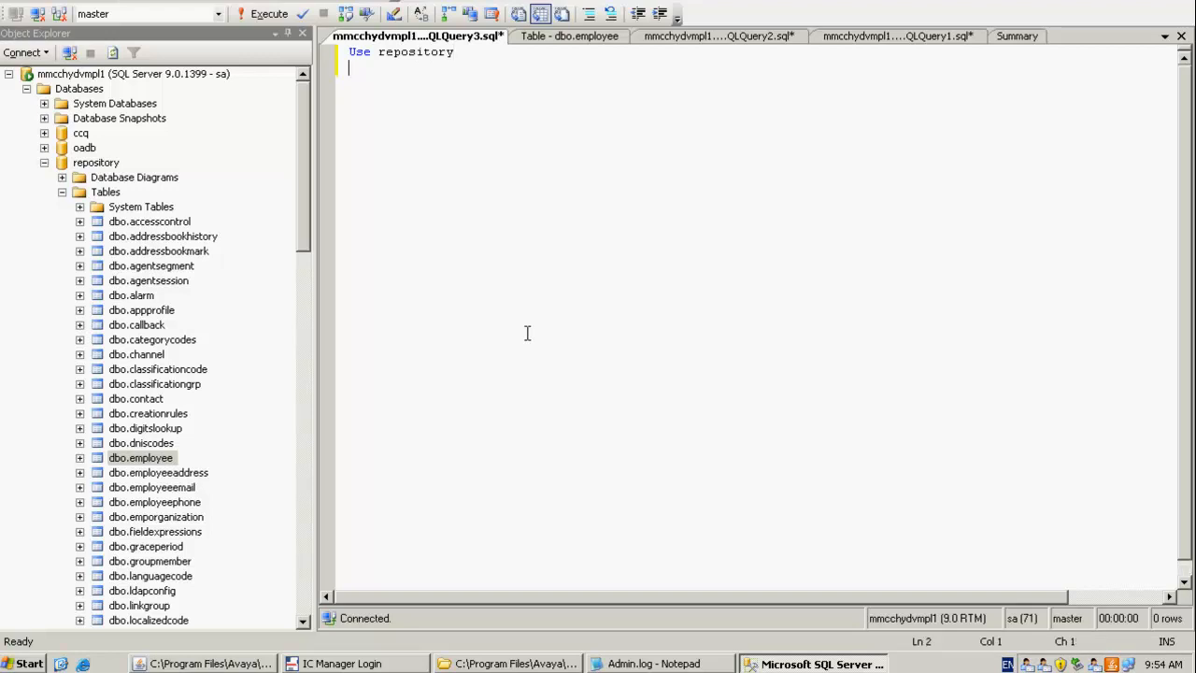
key("enter")
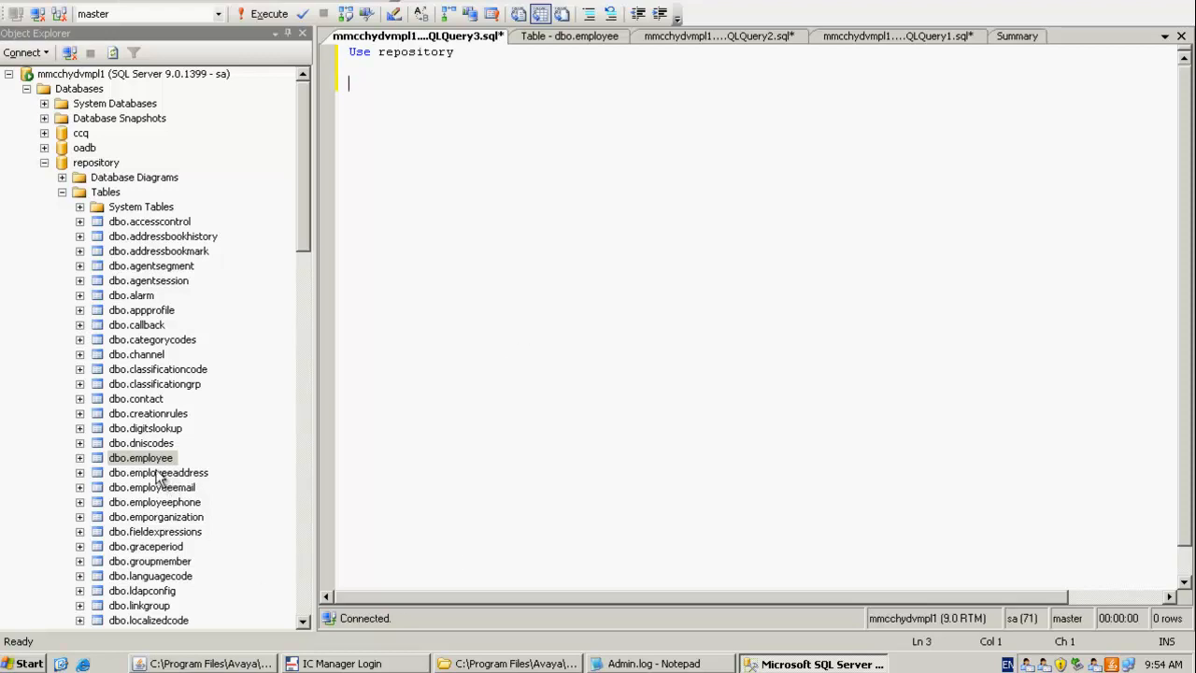
Step: Write the Update employee statement setting disableloginflag and failedlogincount to 0
type("Update emplo")
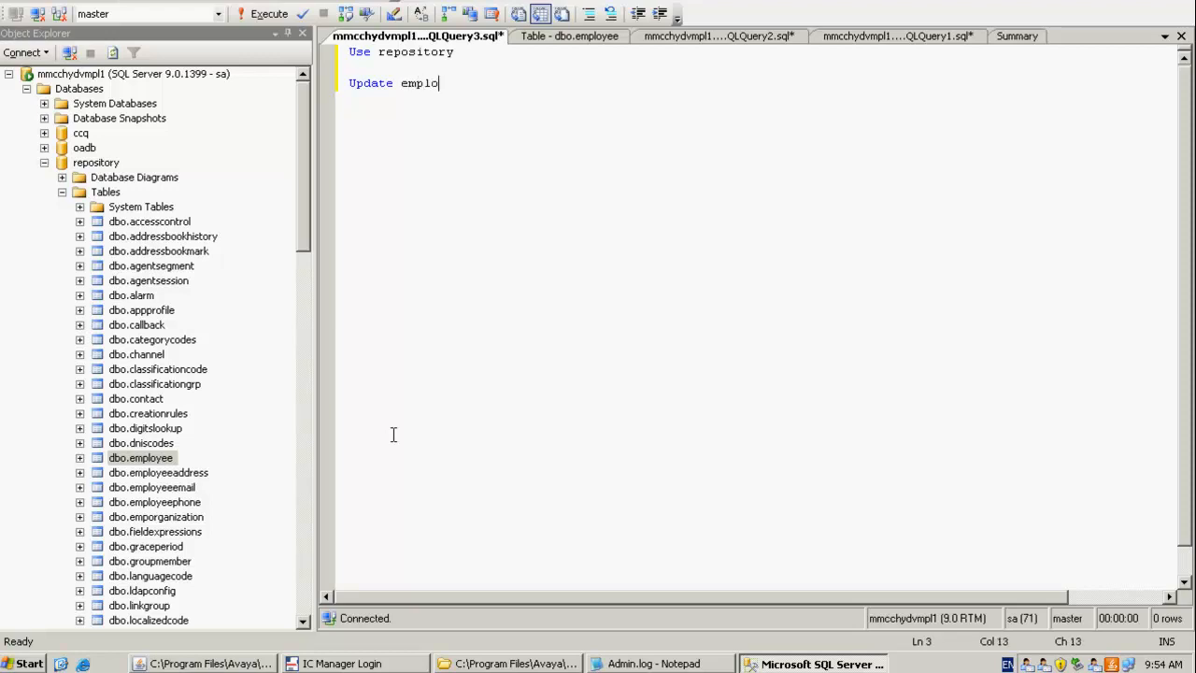
type("yee")
type("Set")
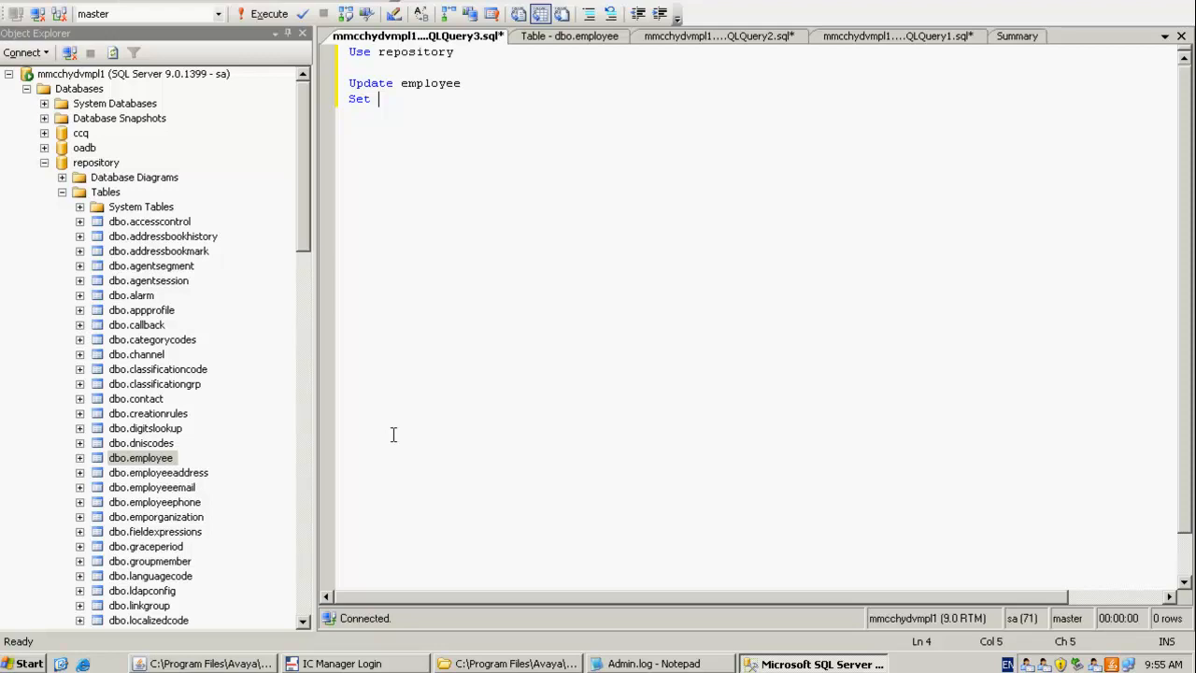
type("disab")
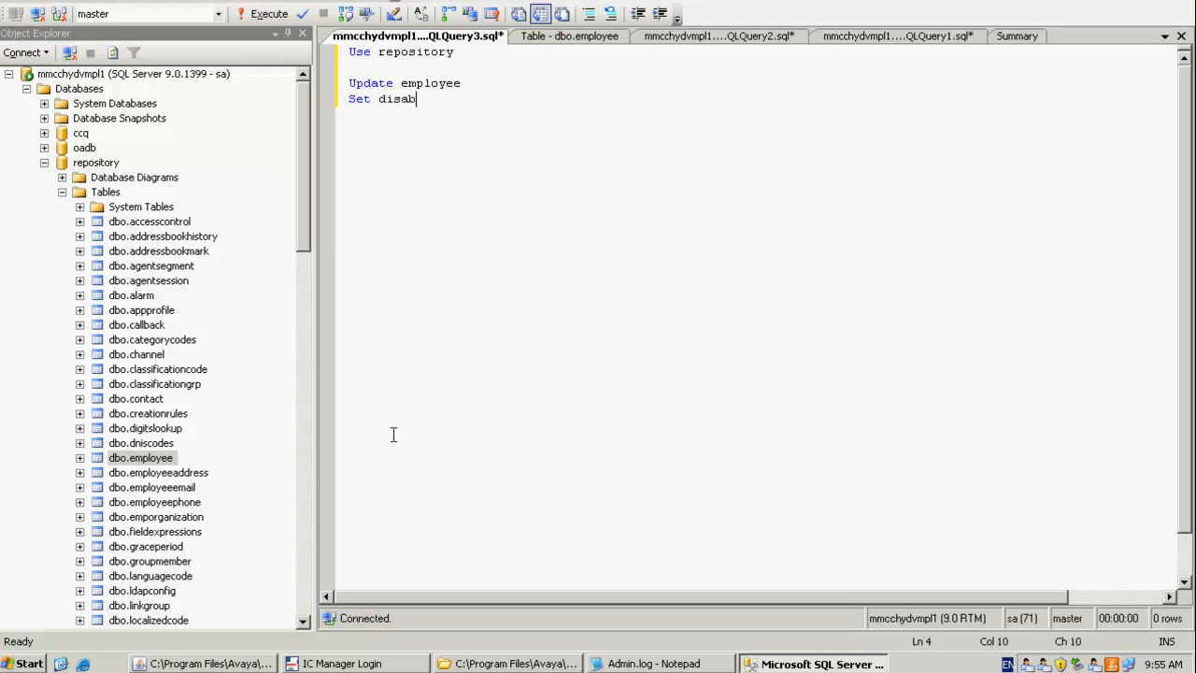
type("elogin")
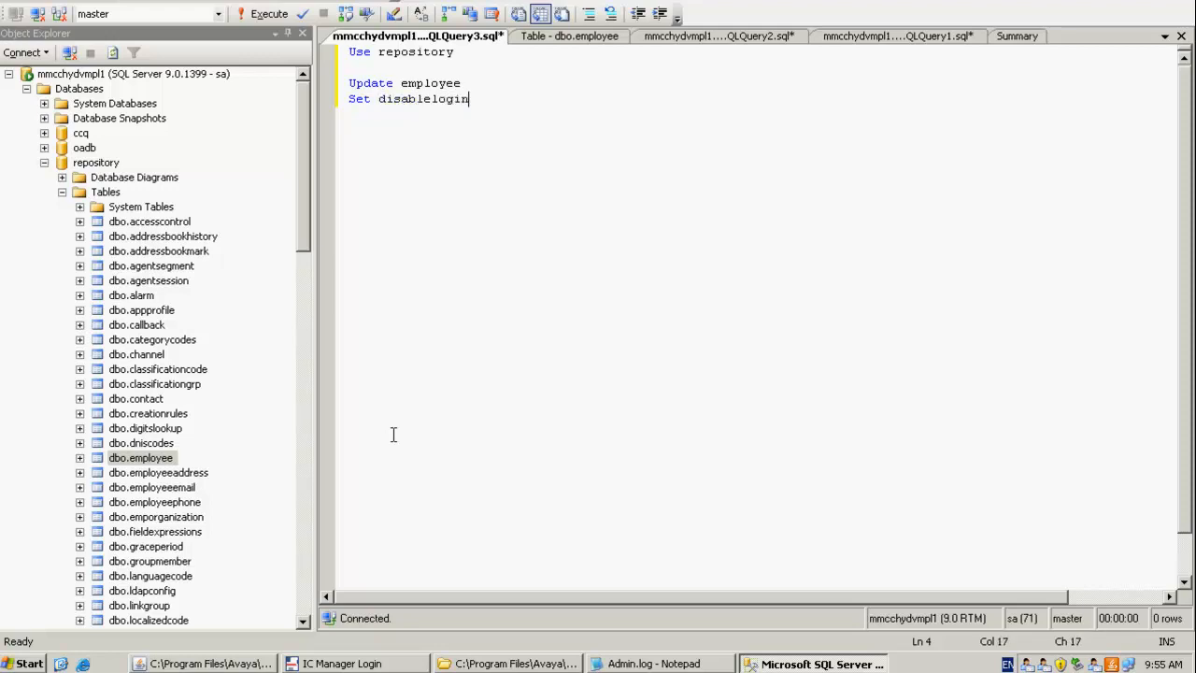
type("flag")
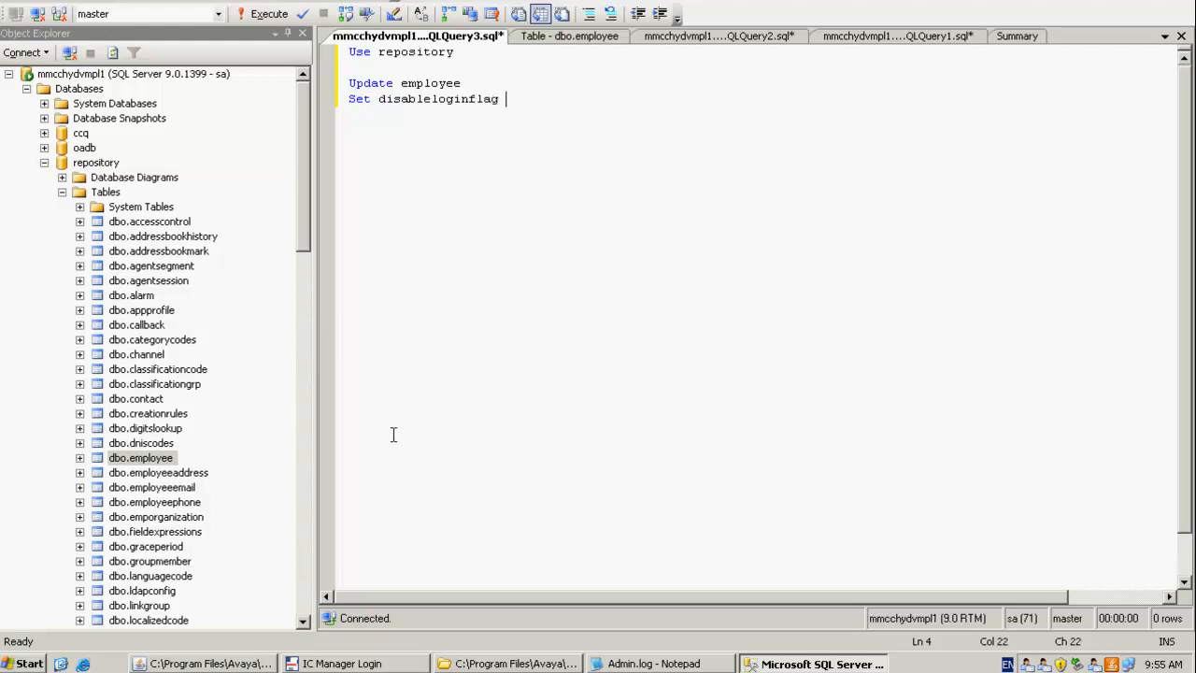
type("=0 ,")
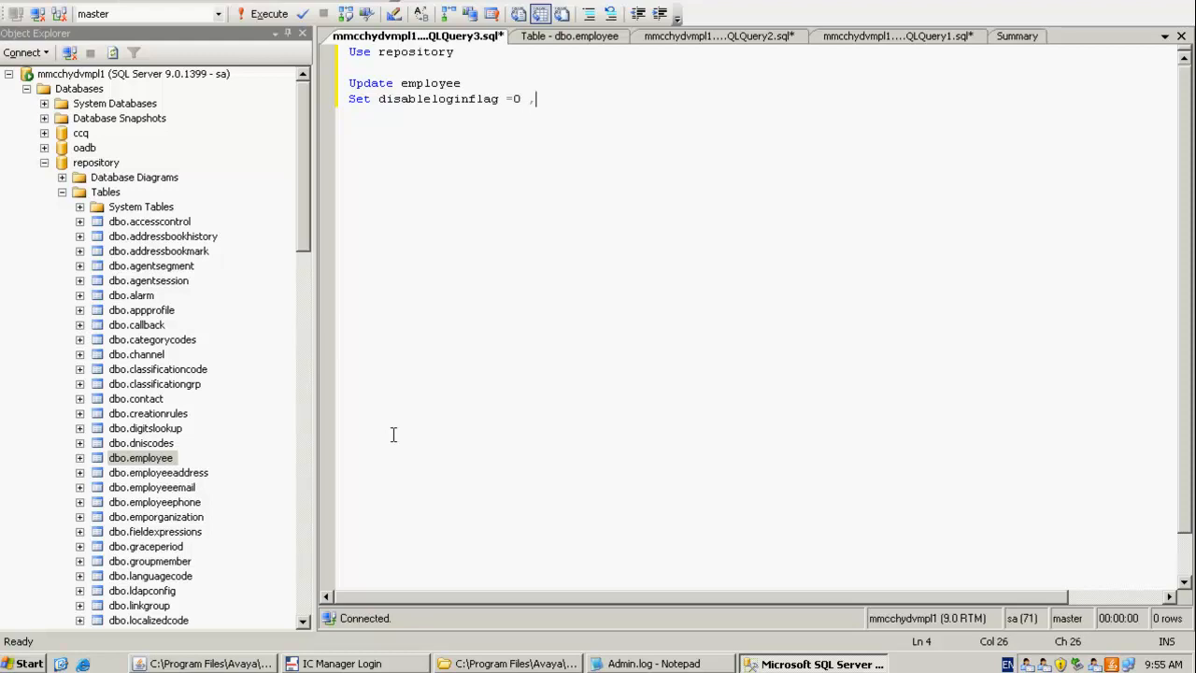
type("fa")
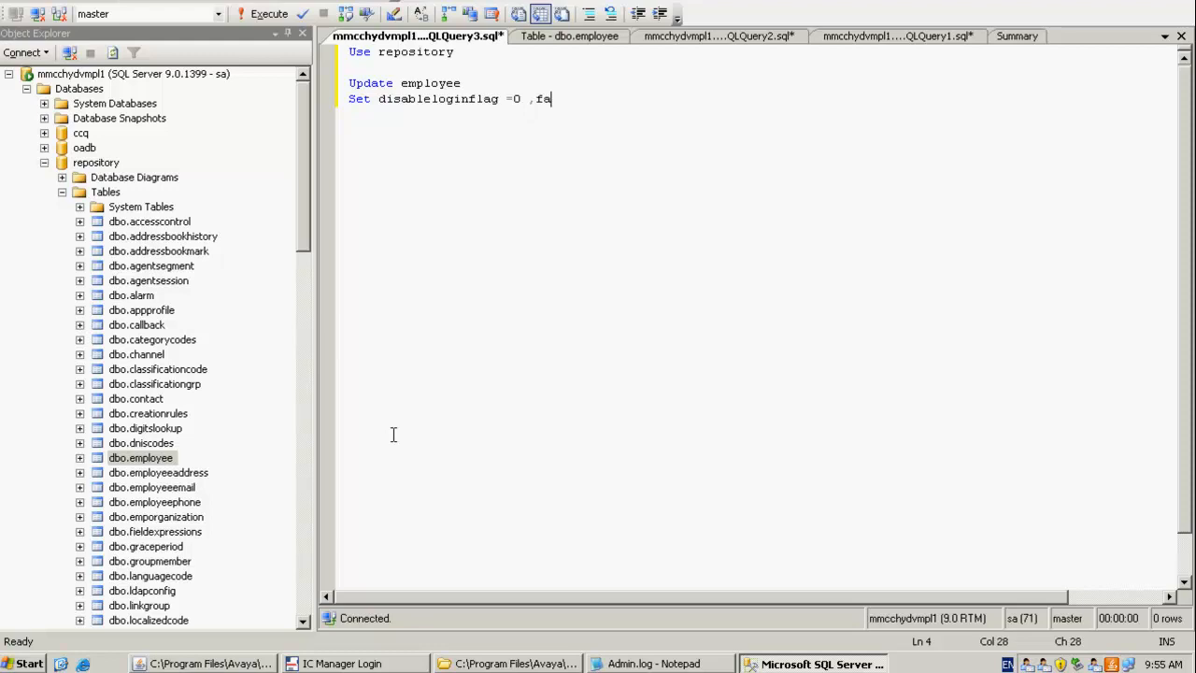
type("iled")
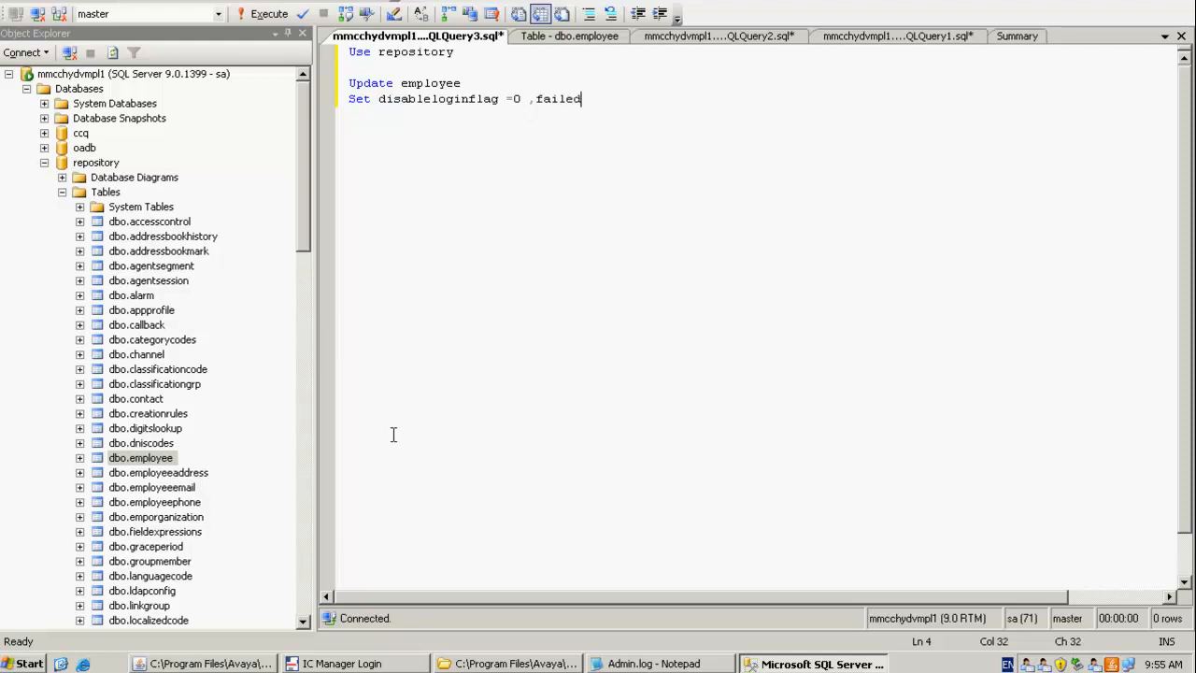
type("logincount =")
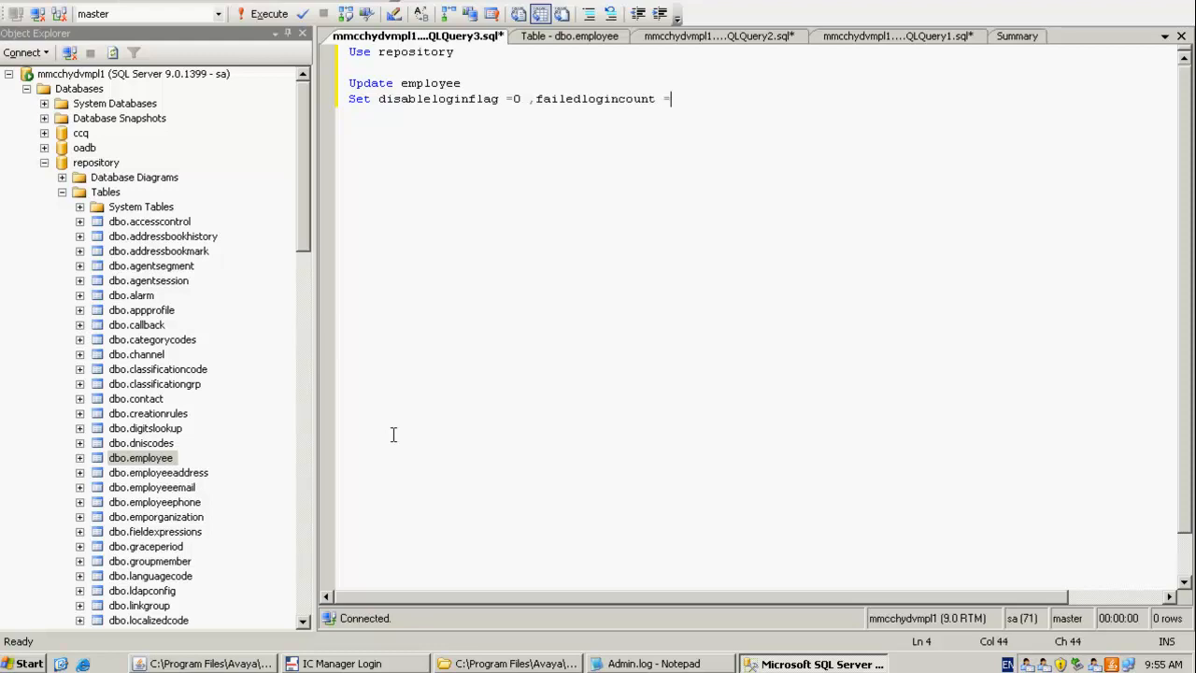
type("0")
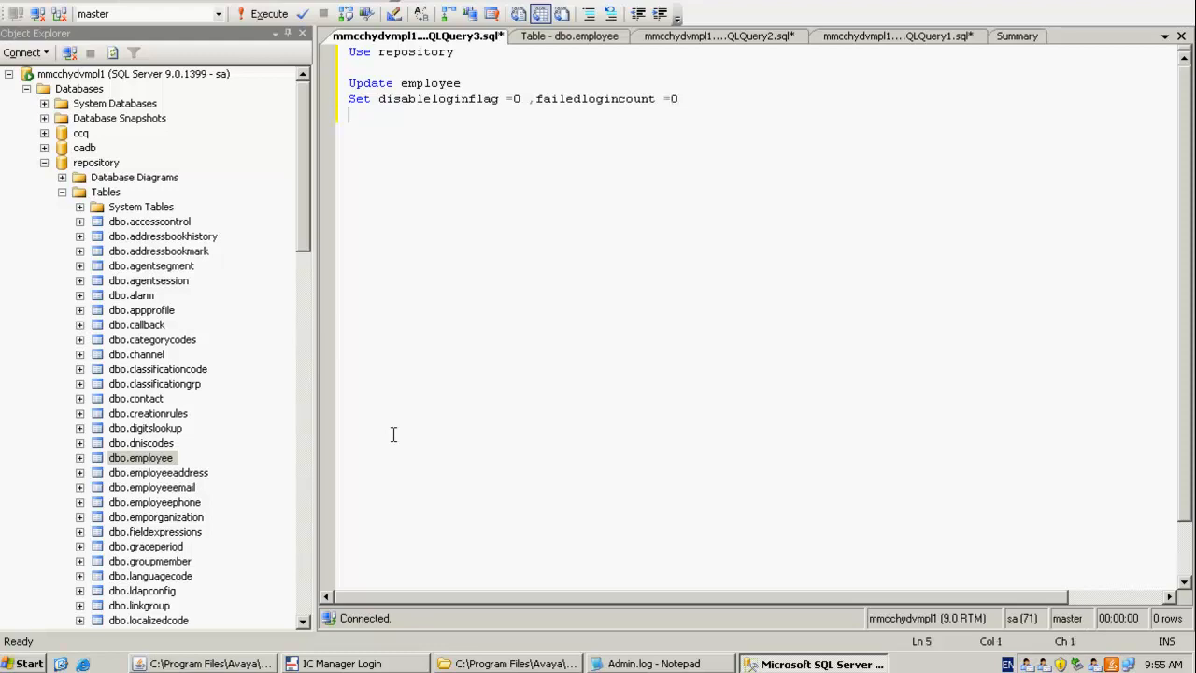
Step: Add 'where (disableloginflag =1) and (loginname ='Admin')' and select the whole query
type("where")
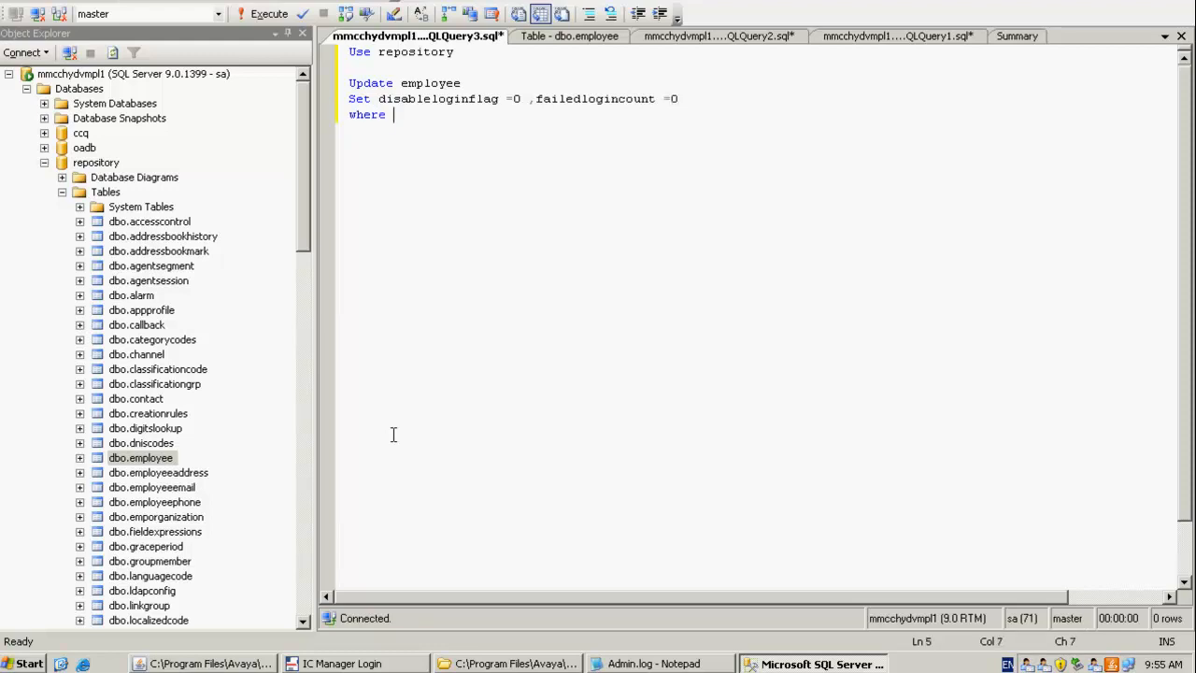
type("(disabl")
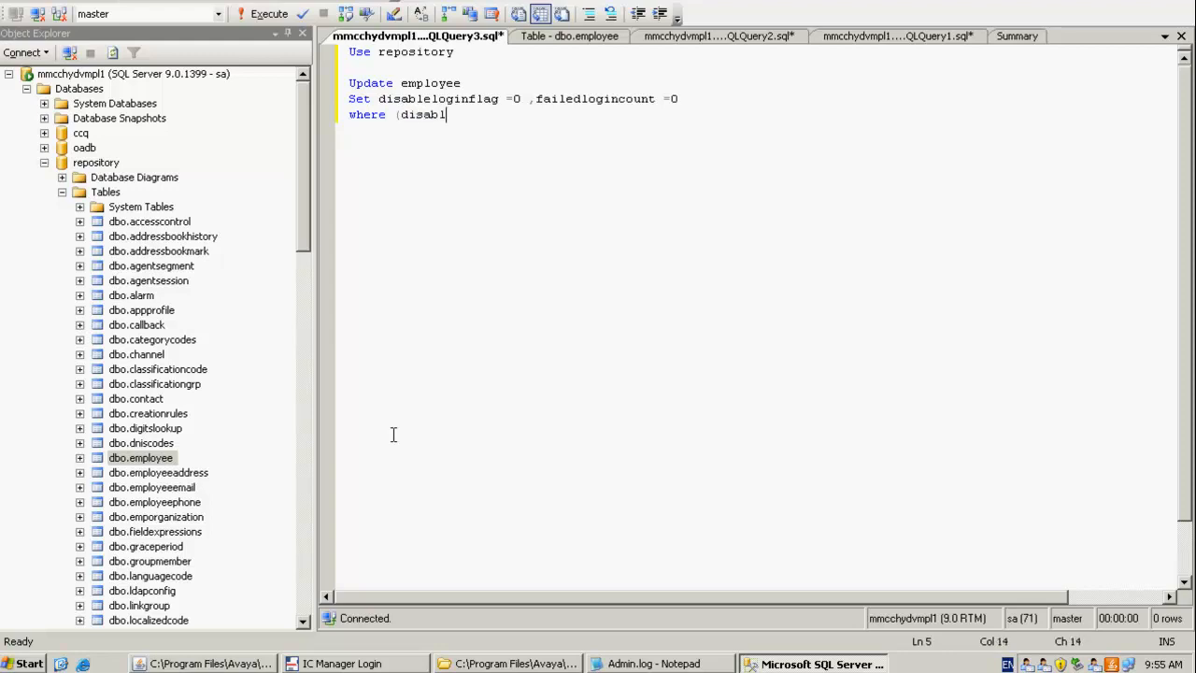
type("el")
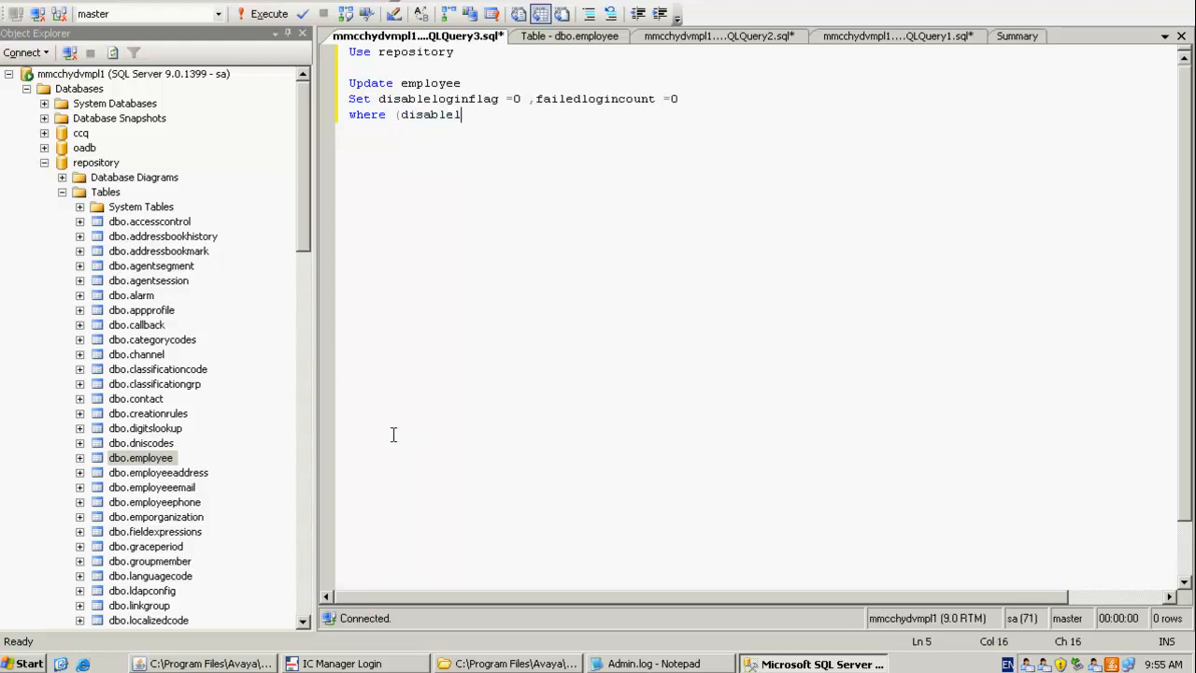
type("oginflag")
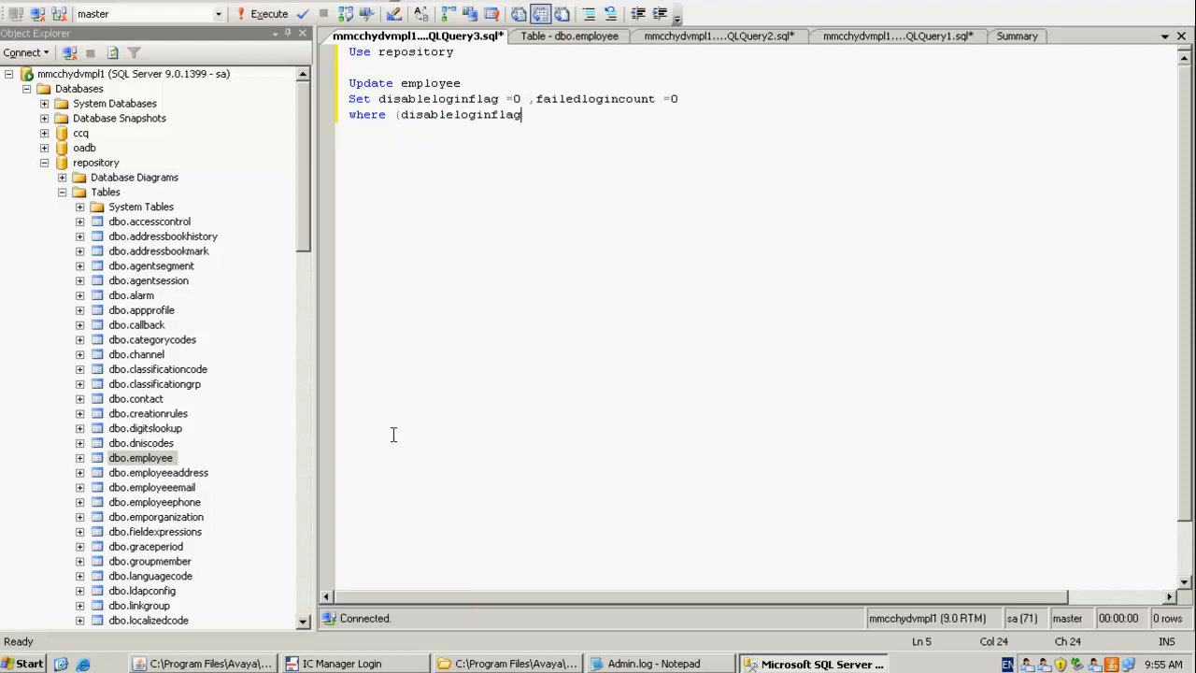
type("=1)and")
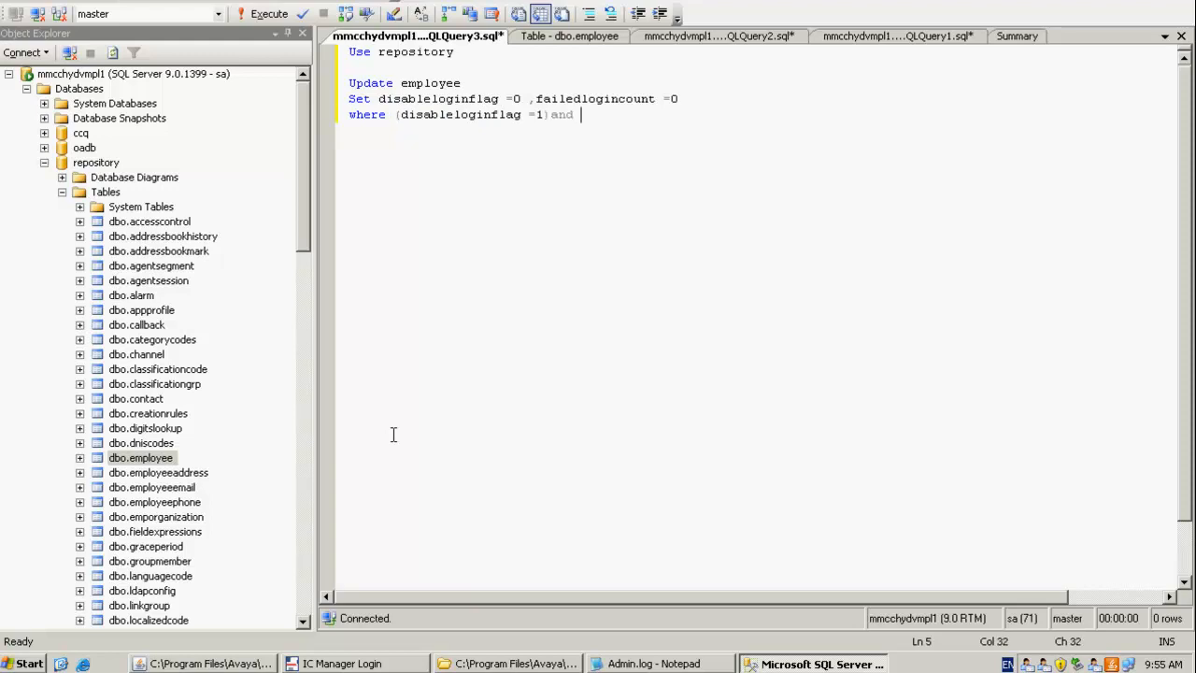
type("(")
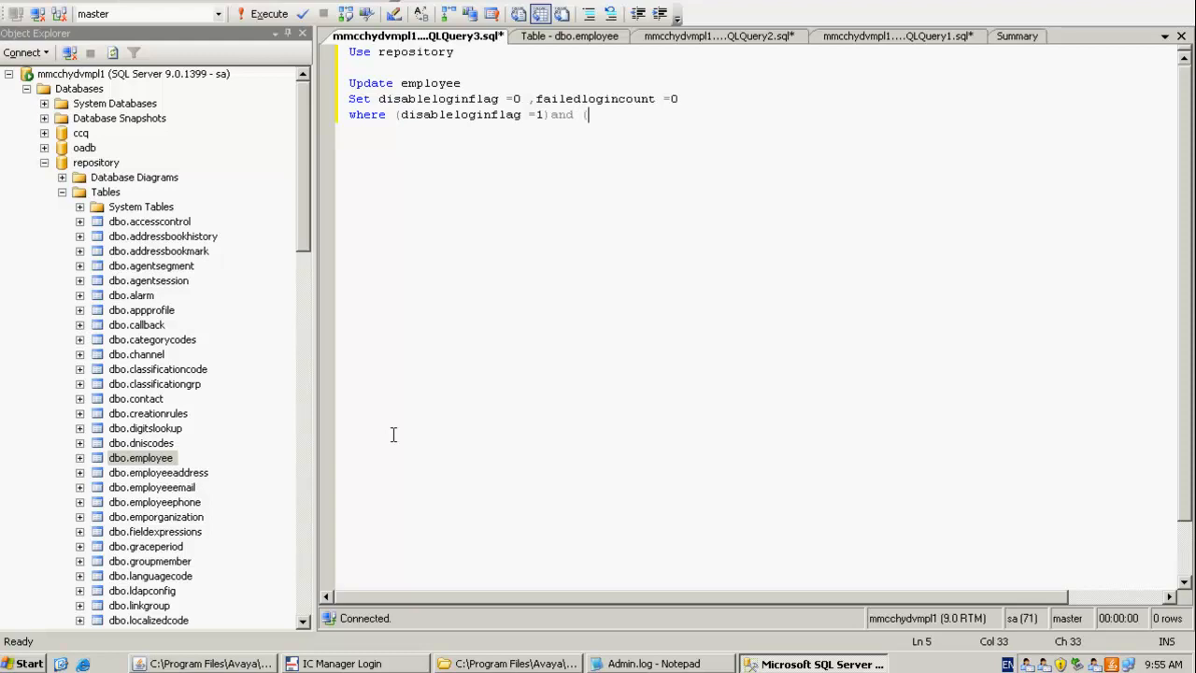
type("loginna")
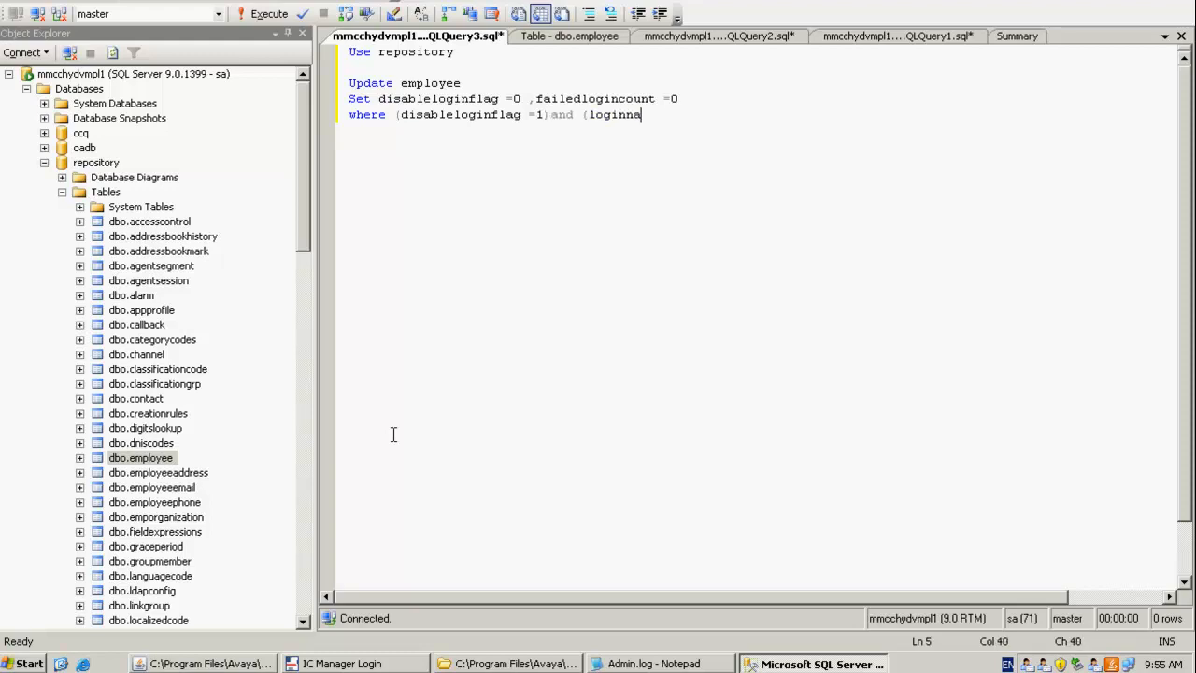
type("me =")
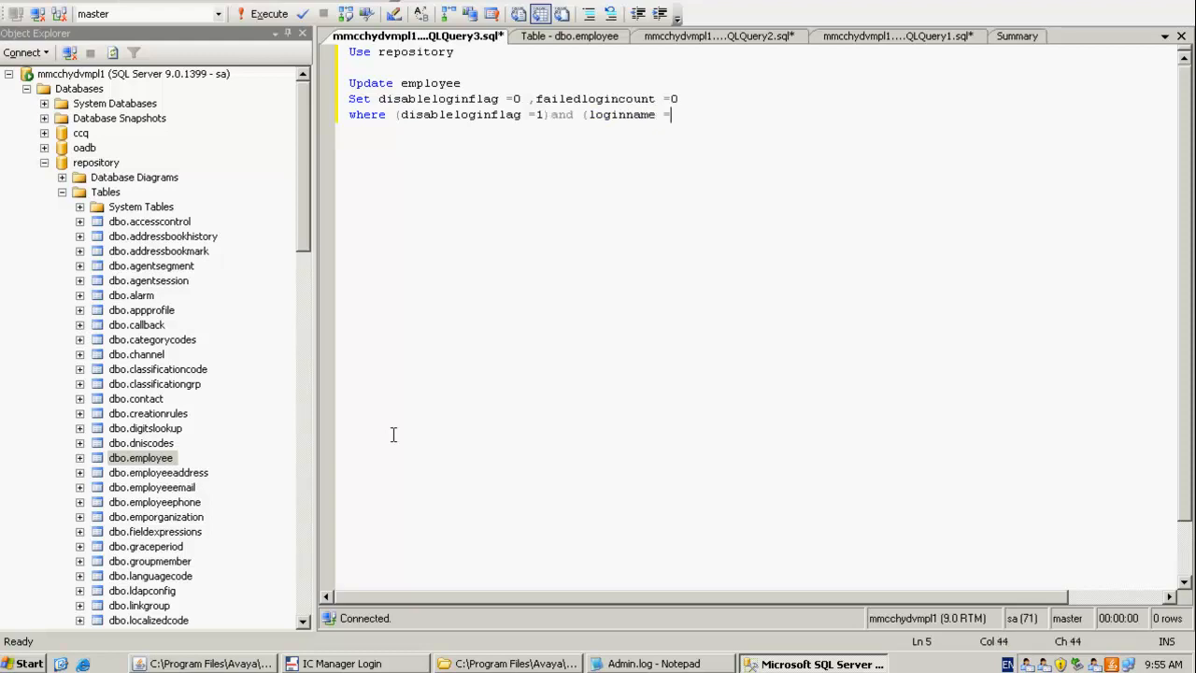
type("'Admin')")
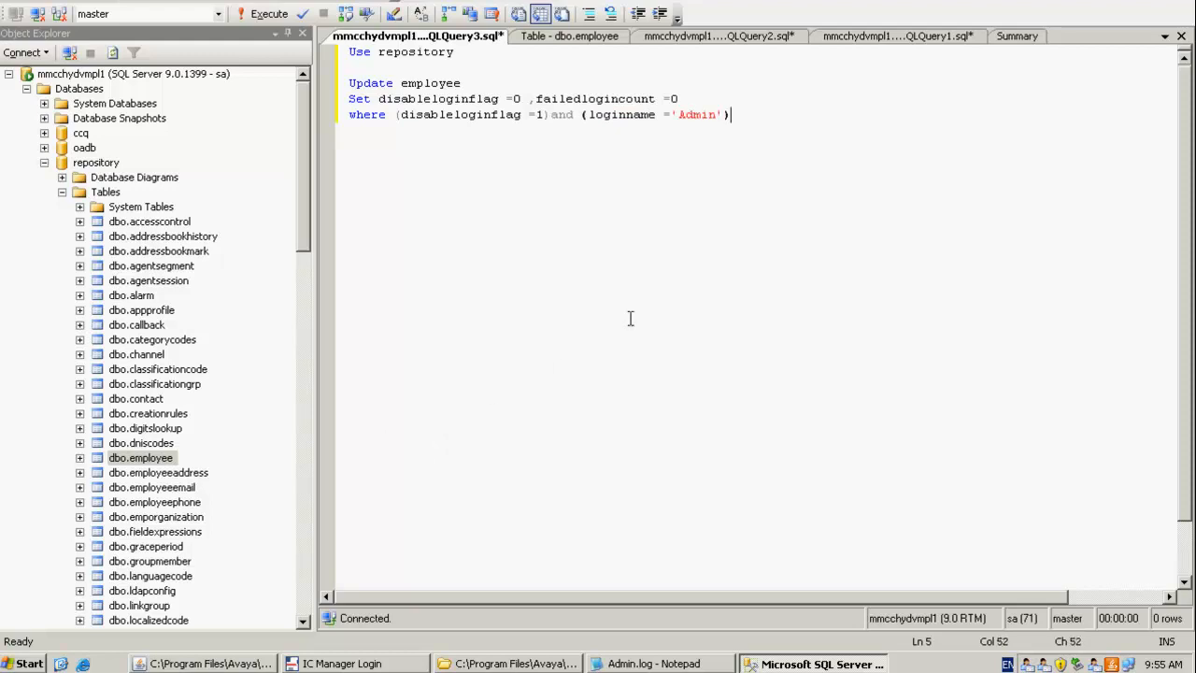
key("ctrl+a")
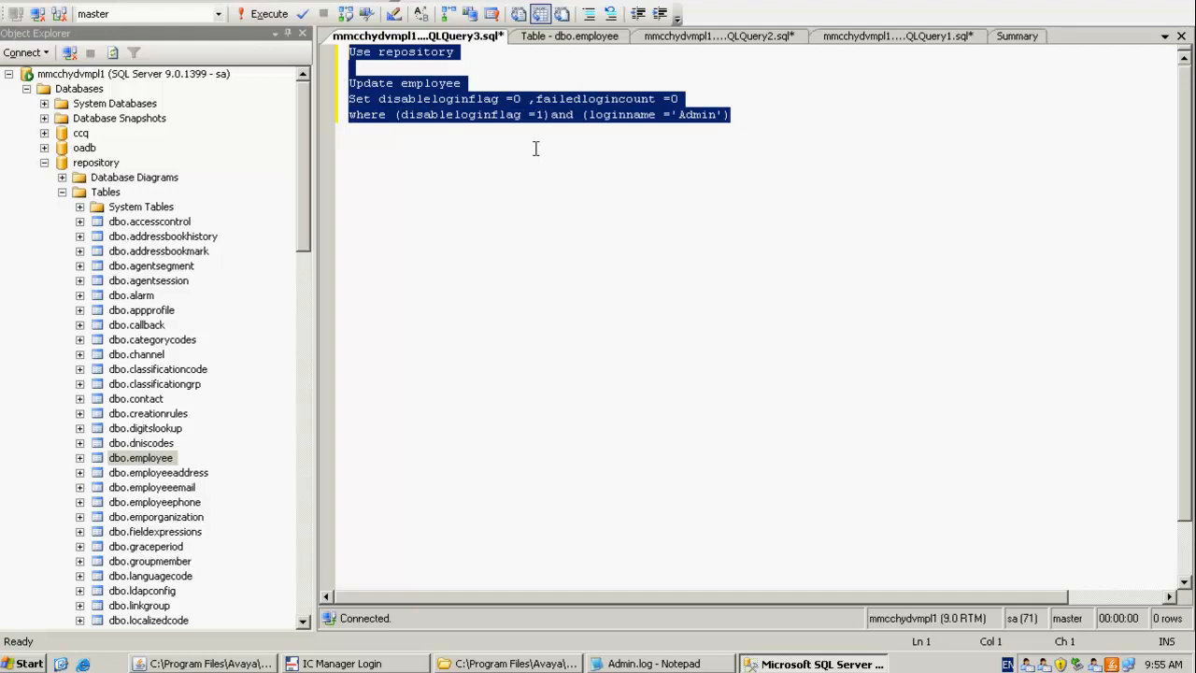
mouse_move(512, 127)
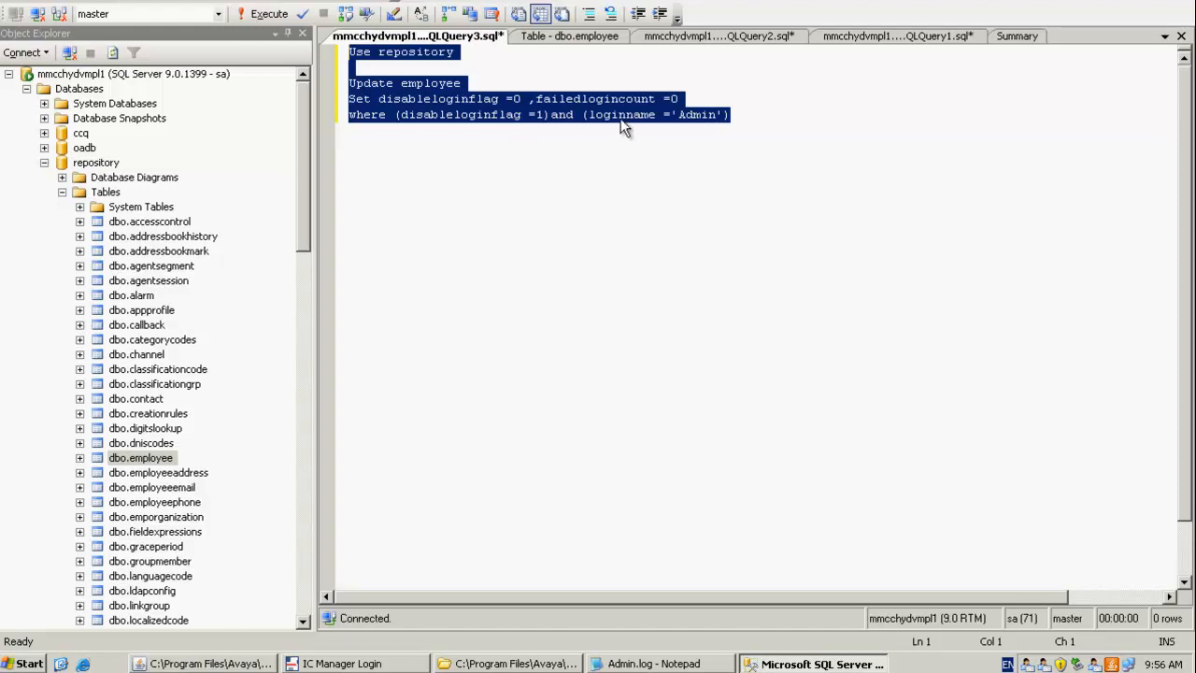
mouse_move(622, 117)
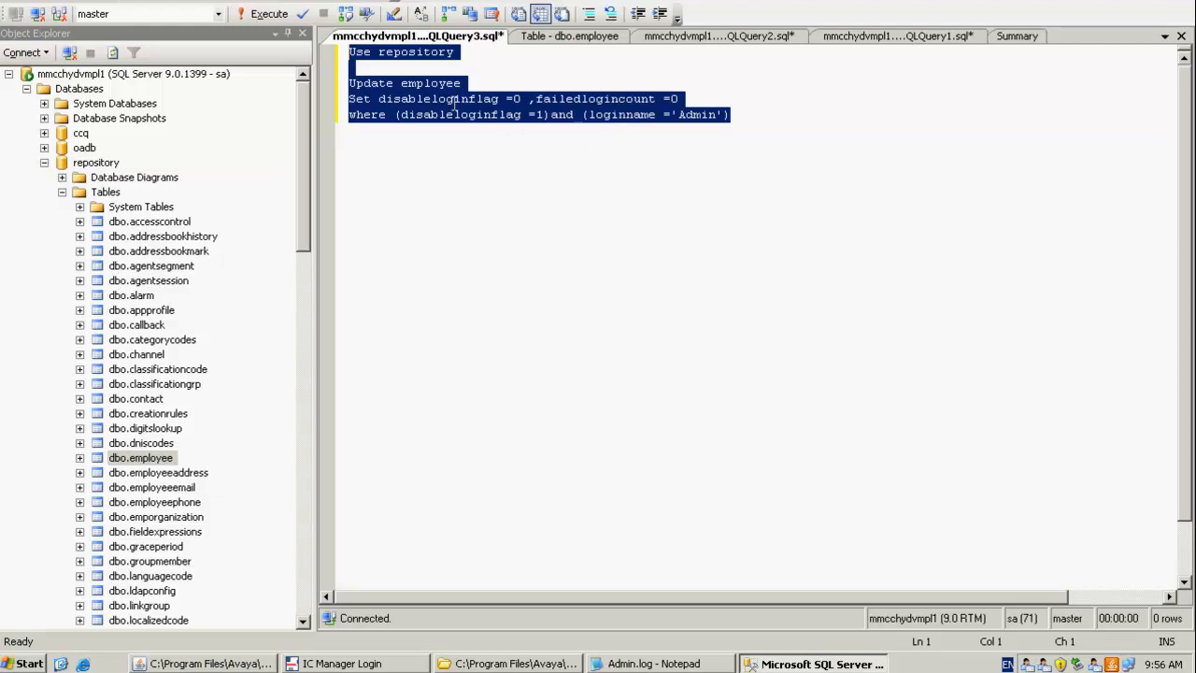
Step: Execute the selected Admin unlock update query
left_click(268, 14)
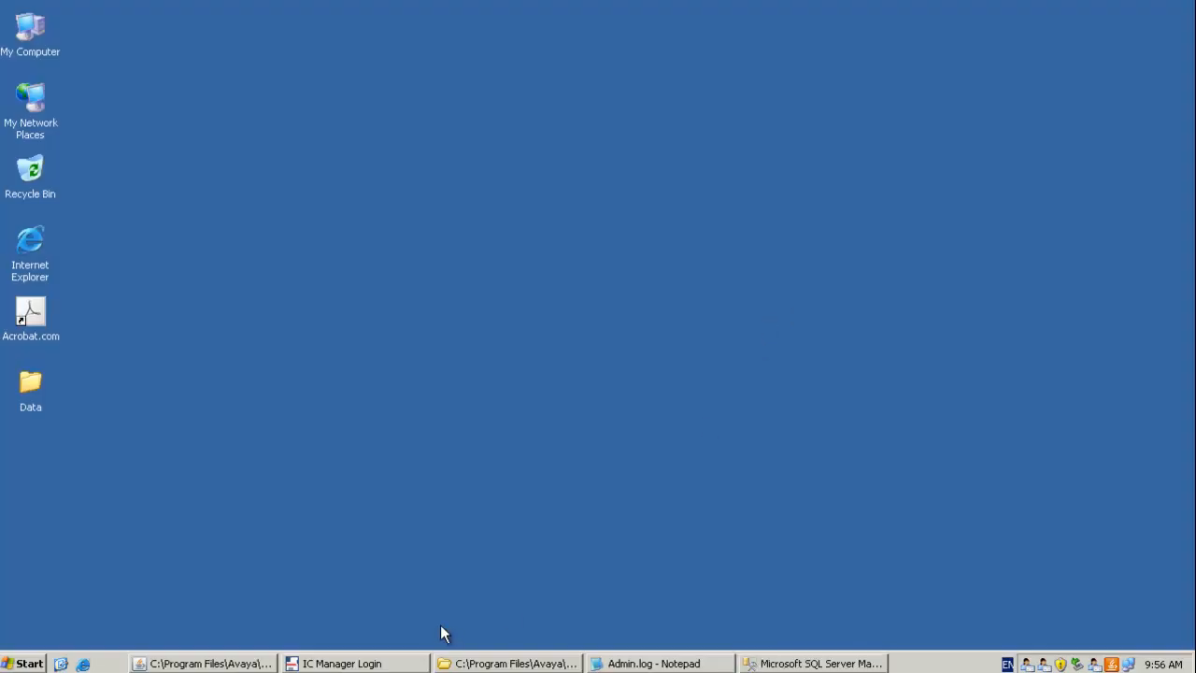
Step: Restore the IC Manager Login window and focus the Admin password field
left_click(353, 663)
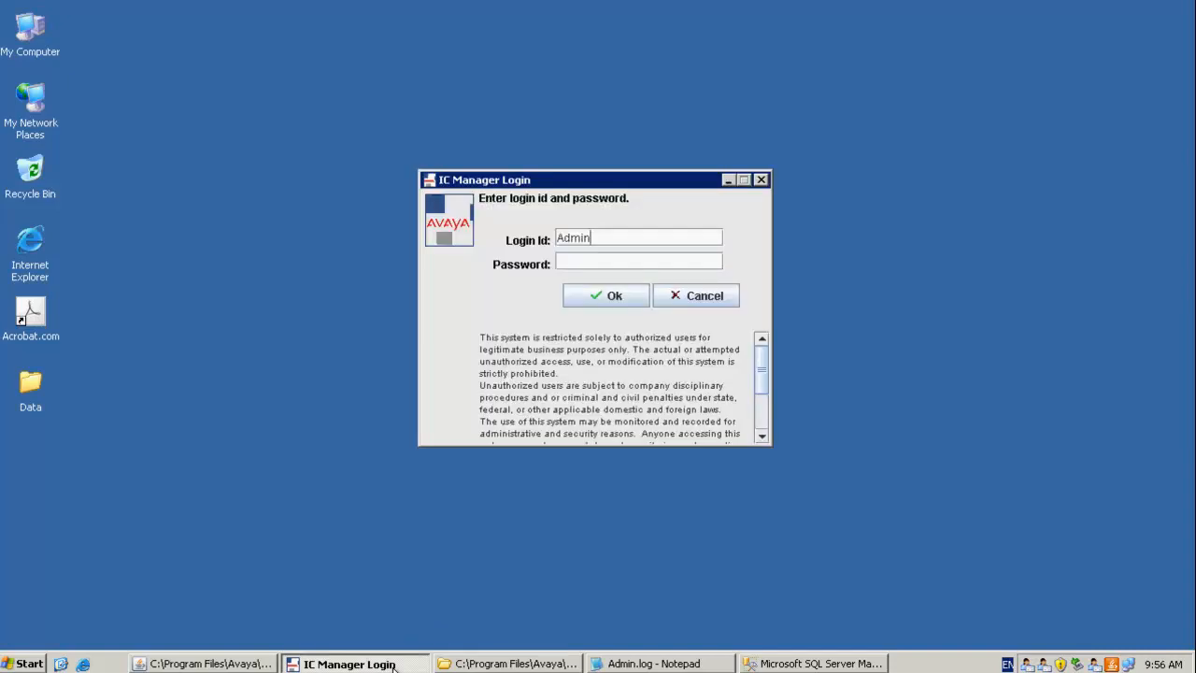
left_click(638, 263)
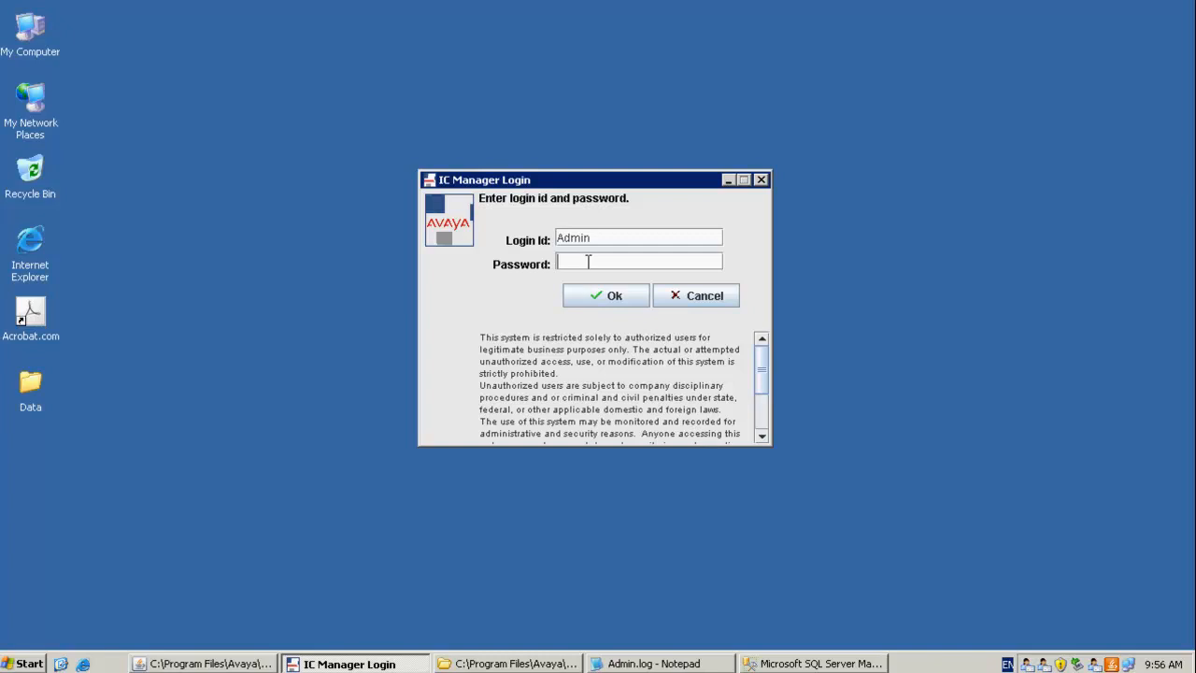
left_click(605, 295)
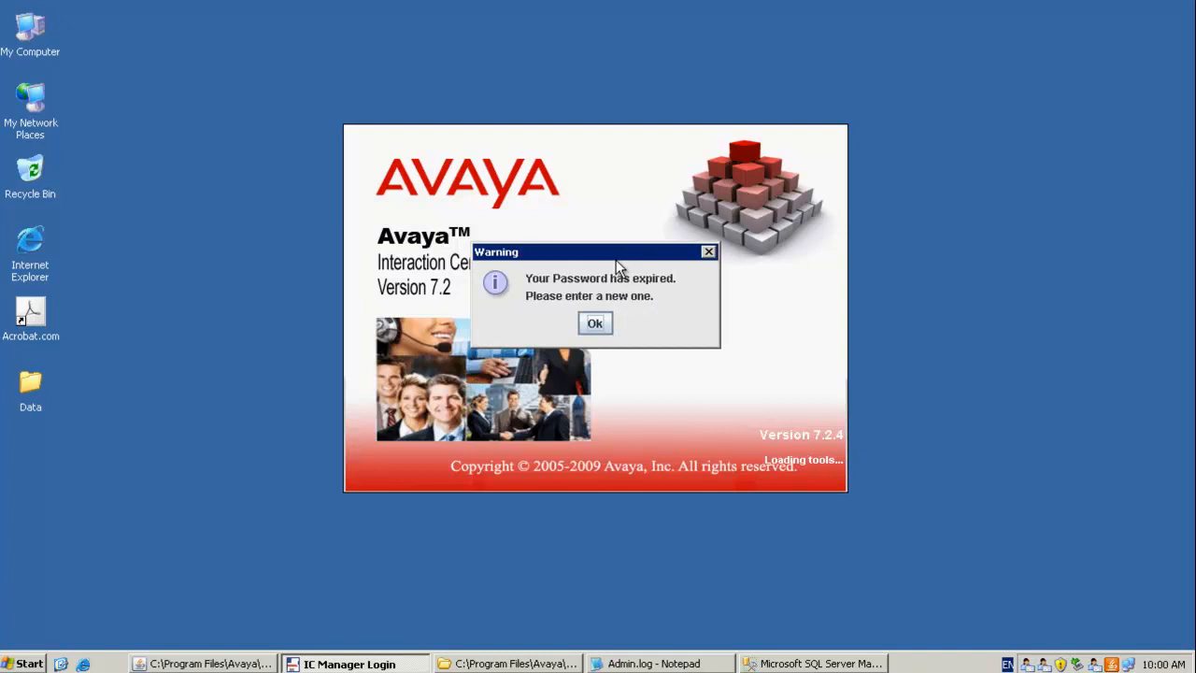
mouse_move(633, 336)
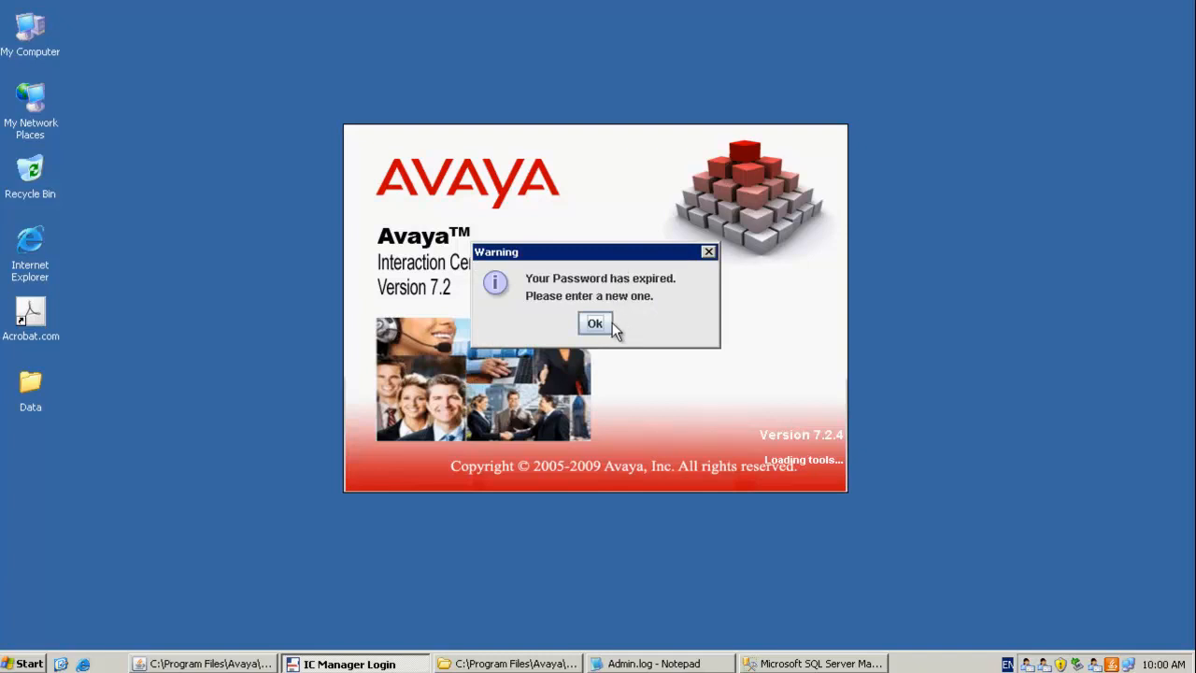
Step: Acknowledge the 'Your Password has expired' warning to enter IC Manager
left_click(594, 322)
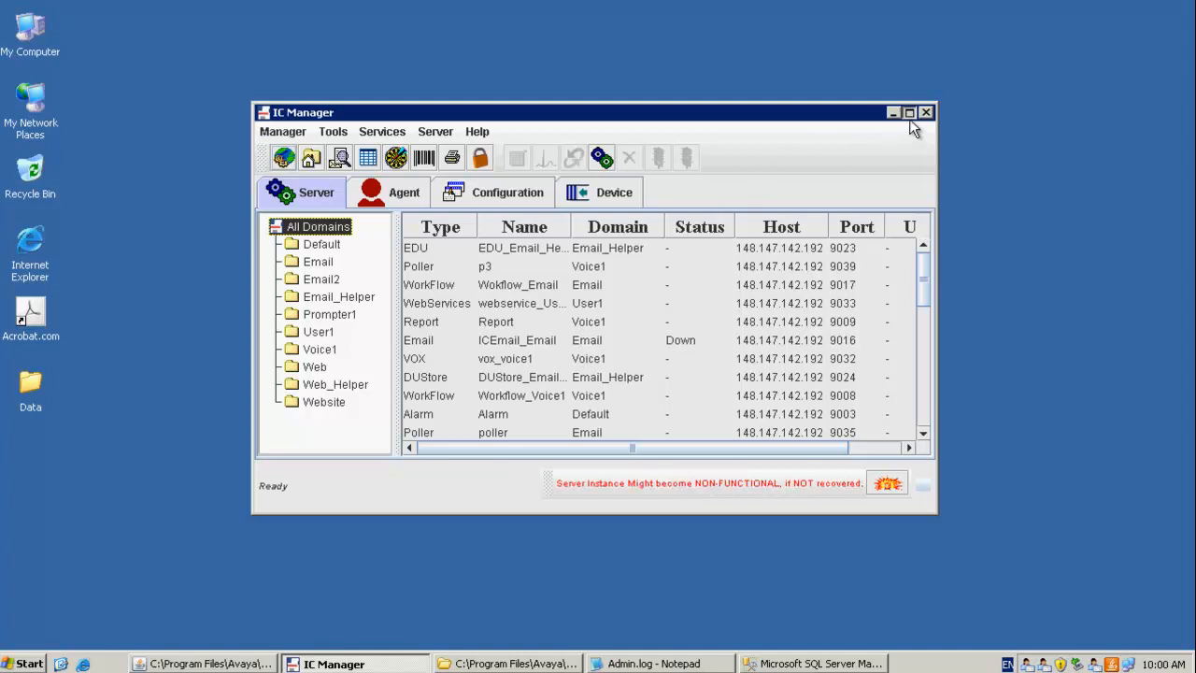
Step: Maximize the Avaya IC Manager window to show the full All Domains server list
left_click(909, 112)
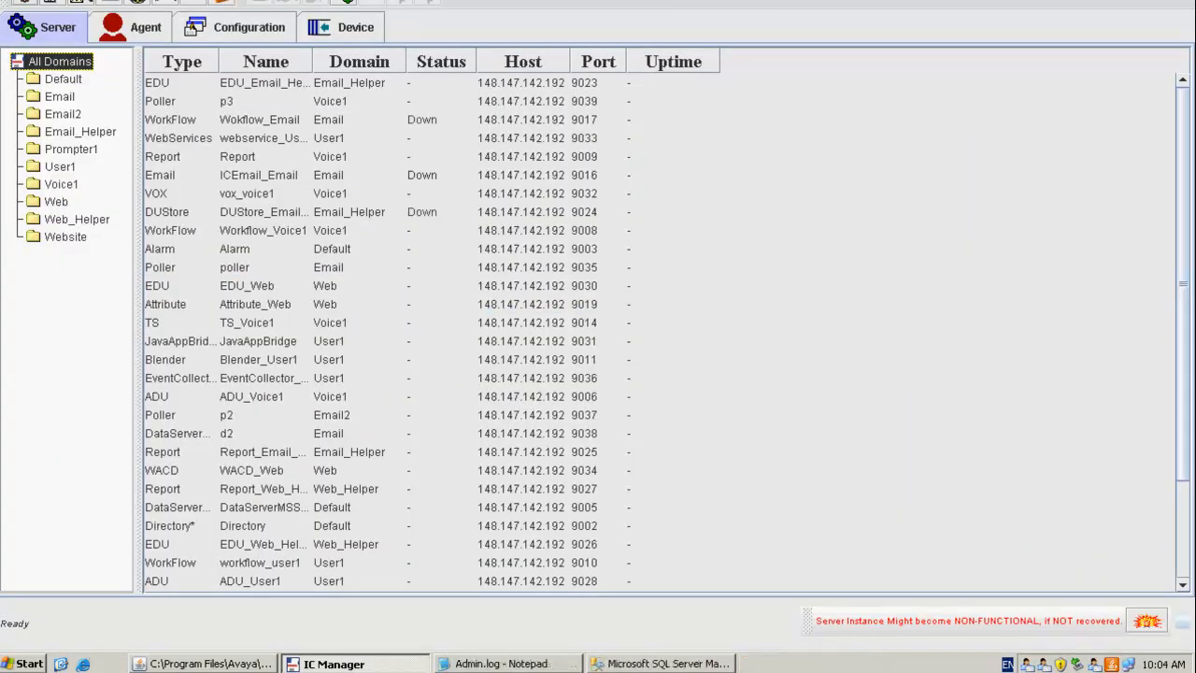